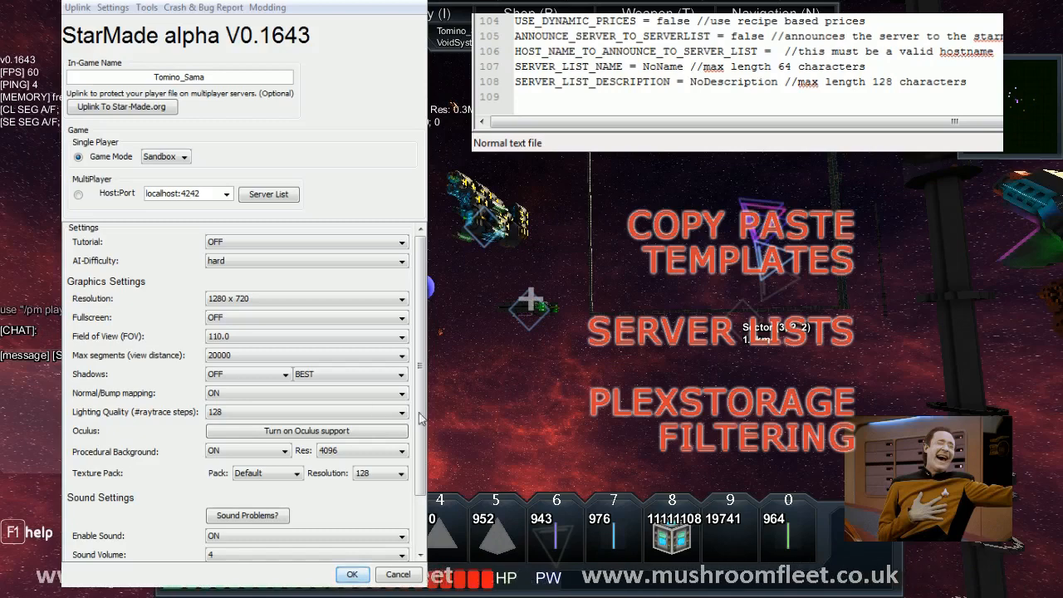
mouse_move(392, 125)
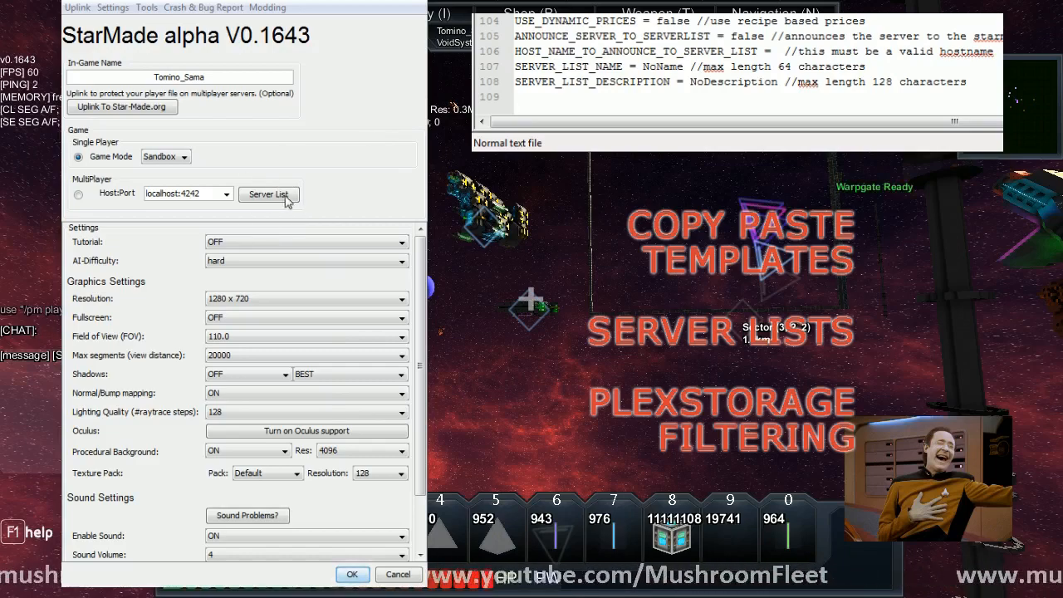
Bring up the multiplayer server list from the launcher
click(269, 193)
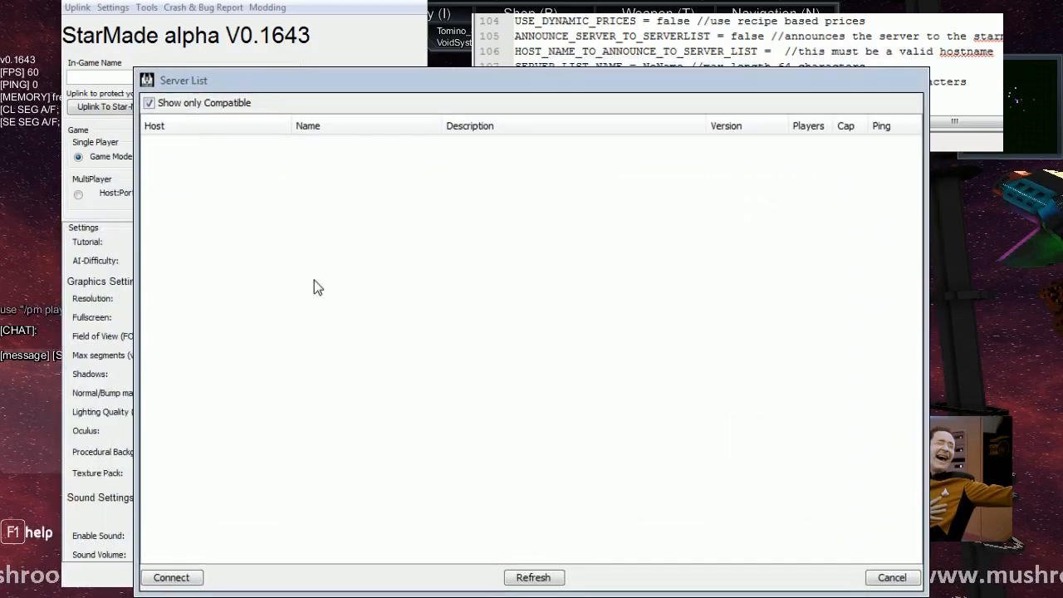
Refresh with 'Show only Compatible' off to reveal both test servers, then try joining the Battle testserver
click(535, 579)
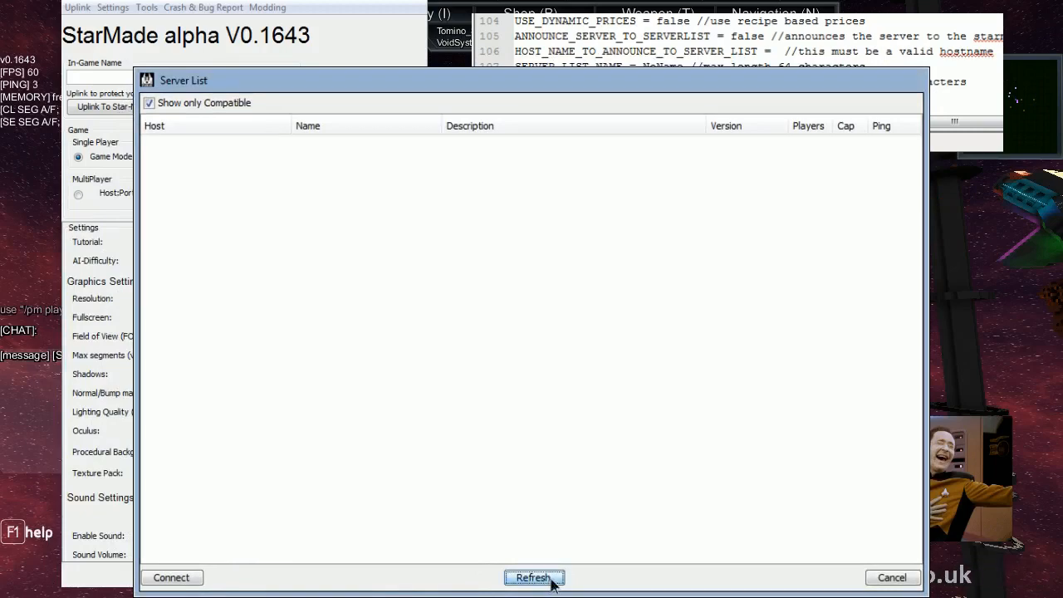
click(531, 578)
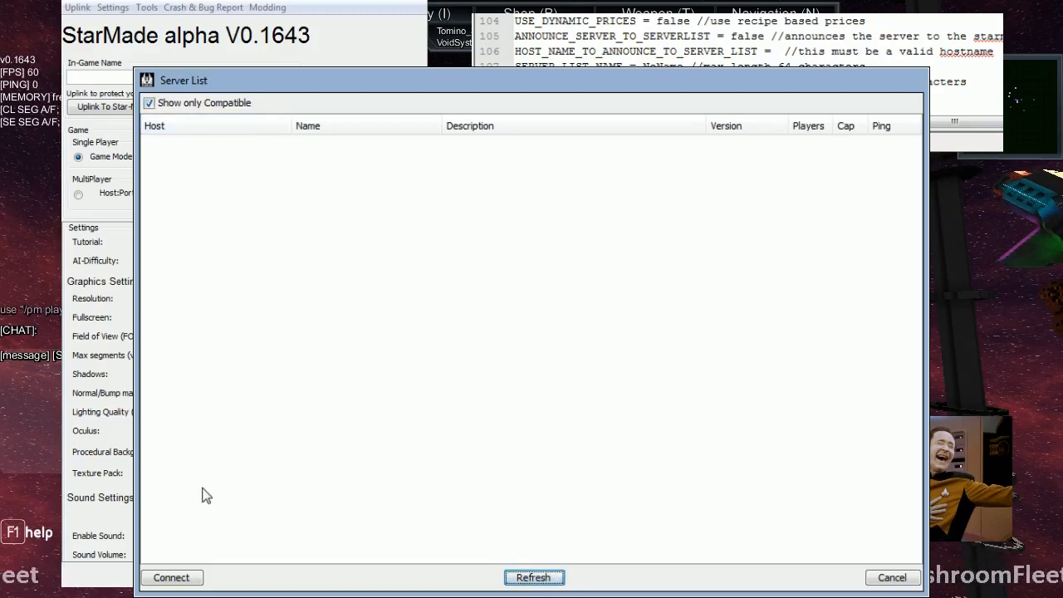
click(149, 103)
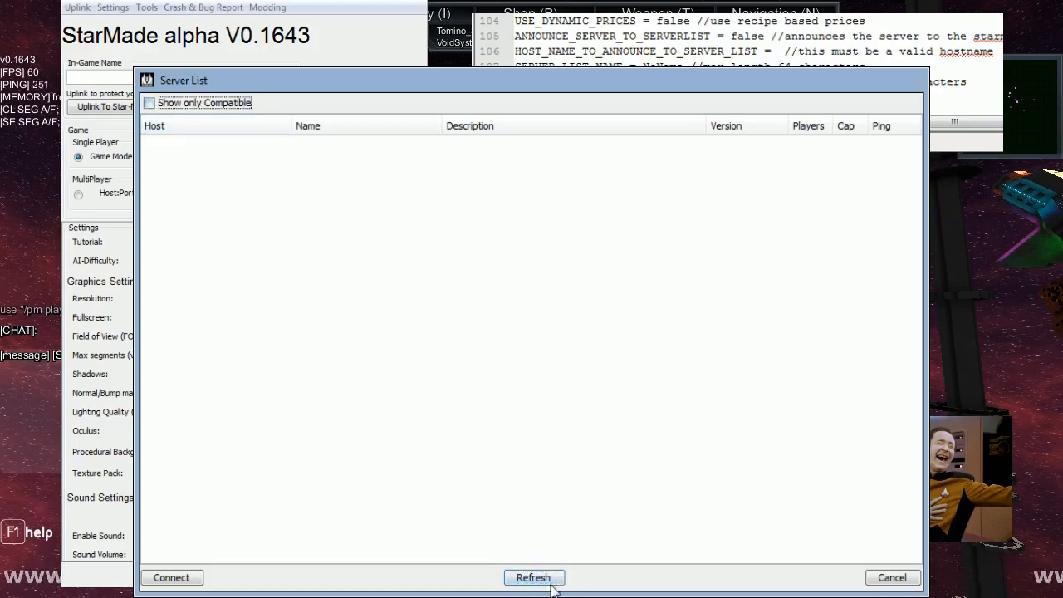
click(535, 579)
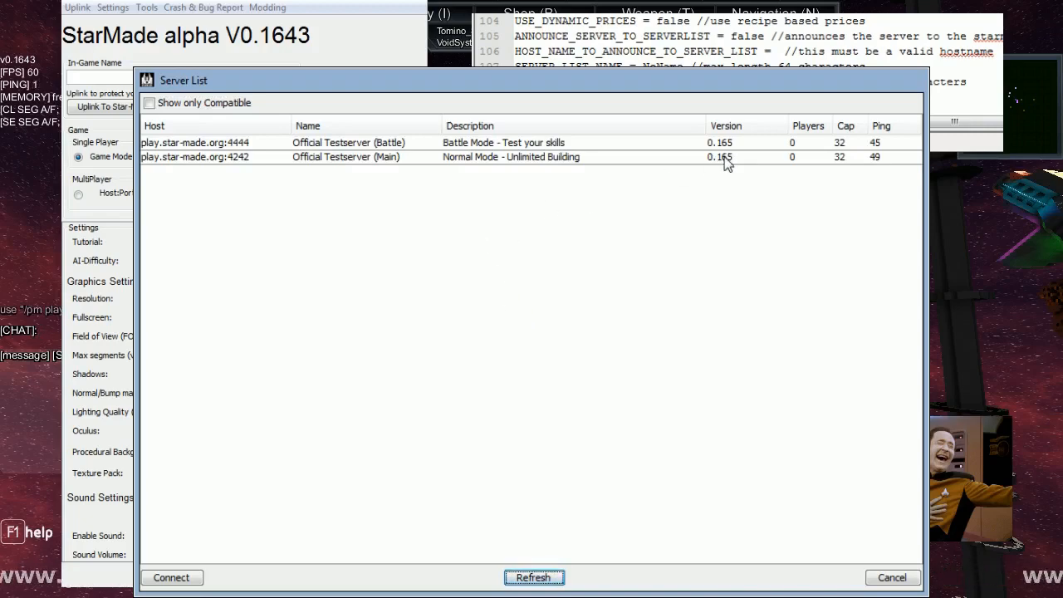
mouse_move(175, 124)
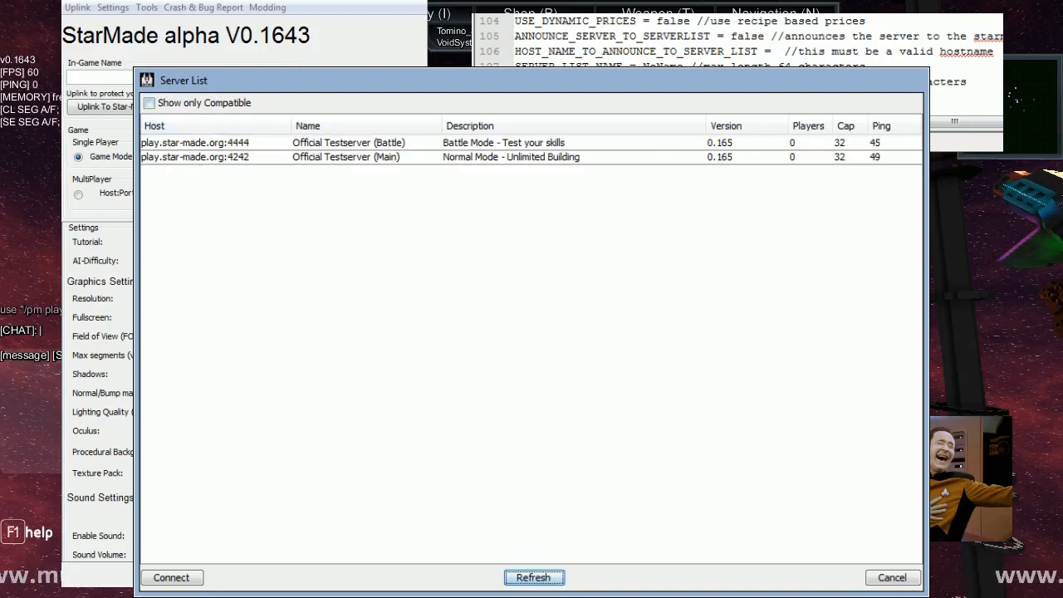
mouse_move(286, 110)
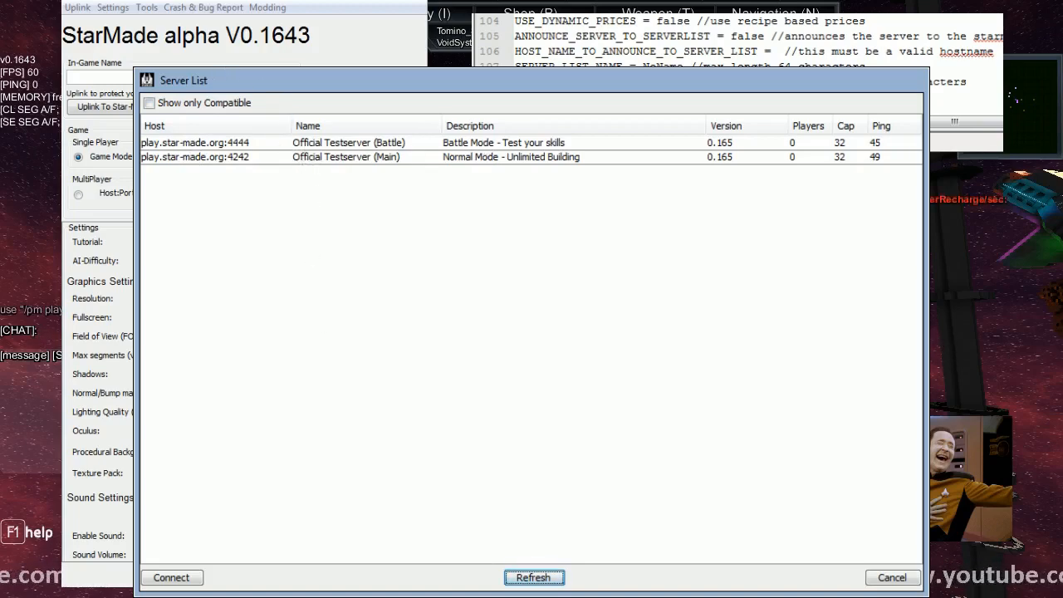
mouse_move(229, 349)
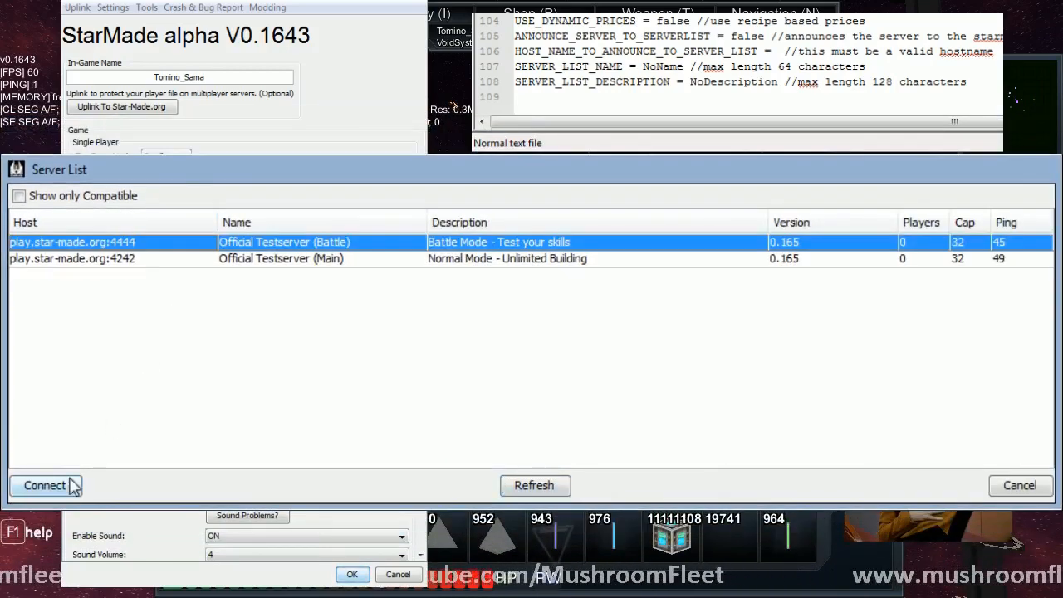
click(1017, 485)
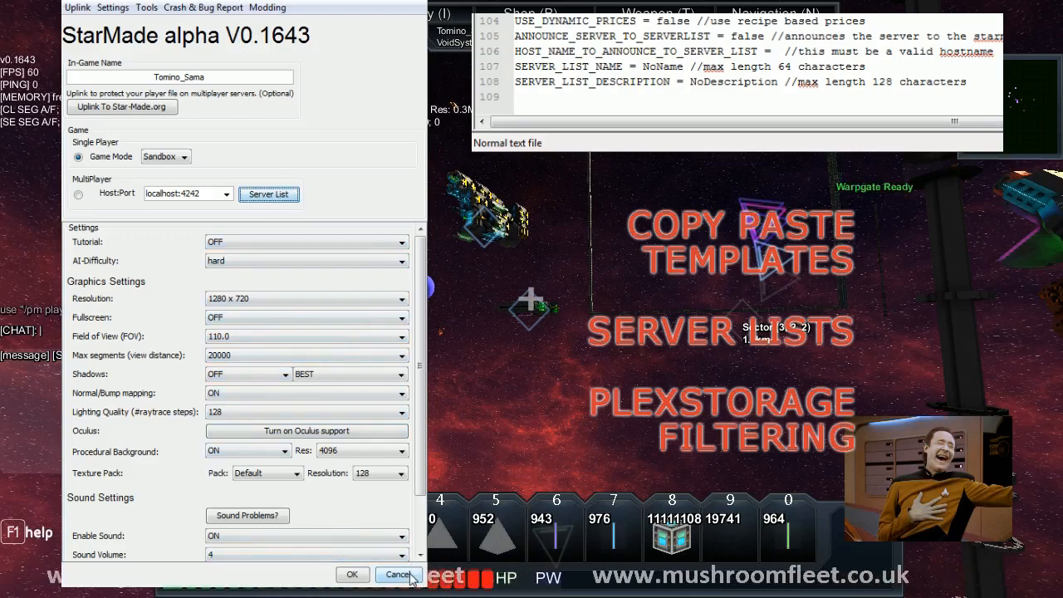
click(402, 575)
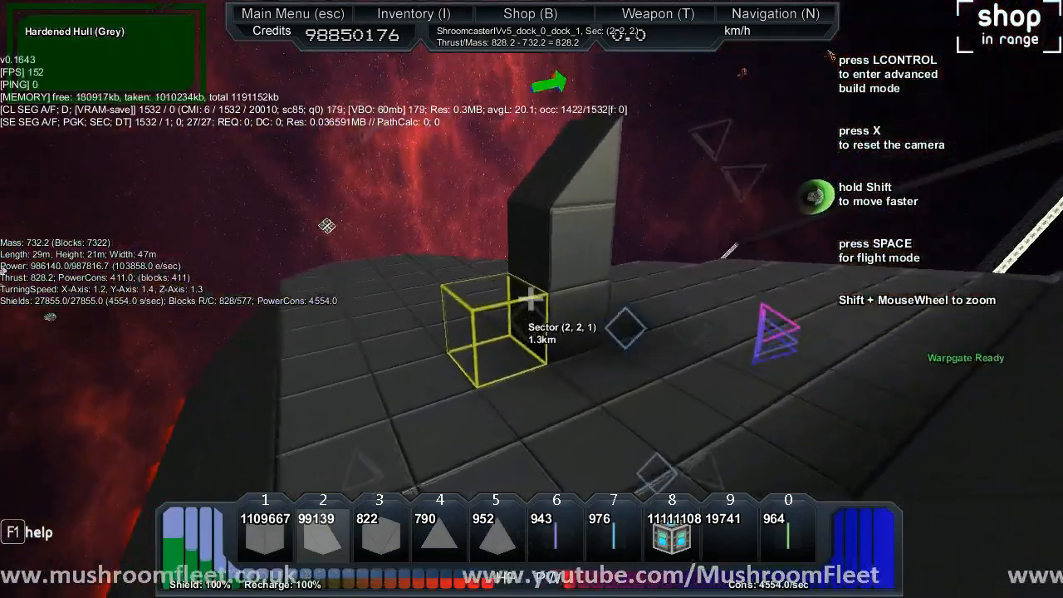
Place grey hardened hull blocks and wedges on the deck, switching block types as needed
key(LCONTROL)
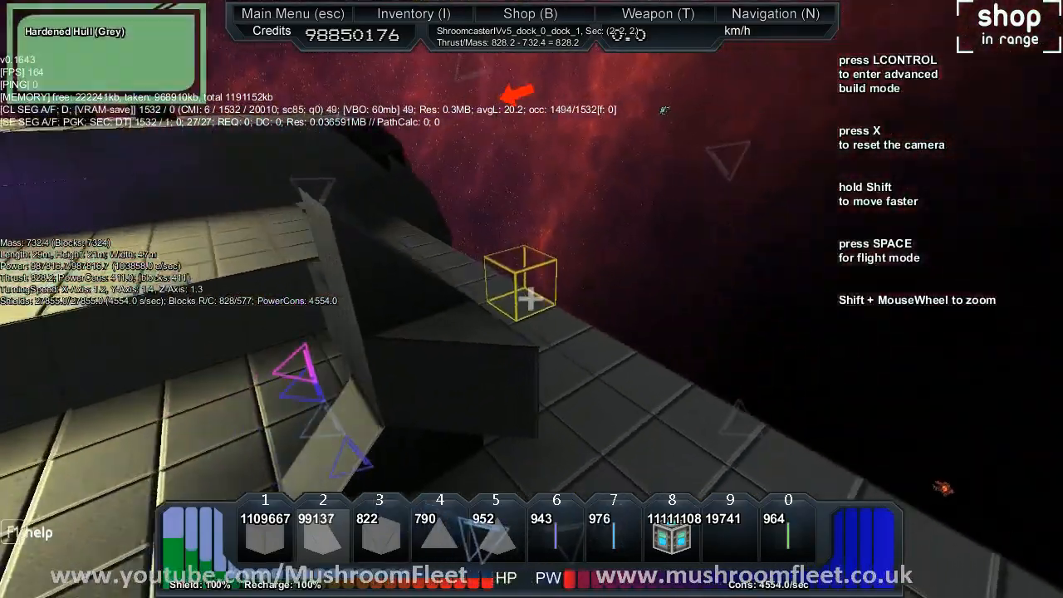
key(LCONTROL)
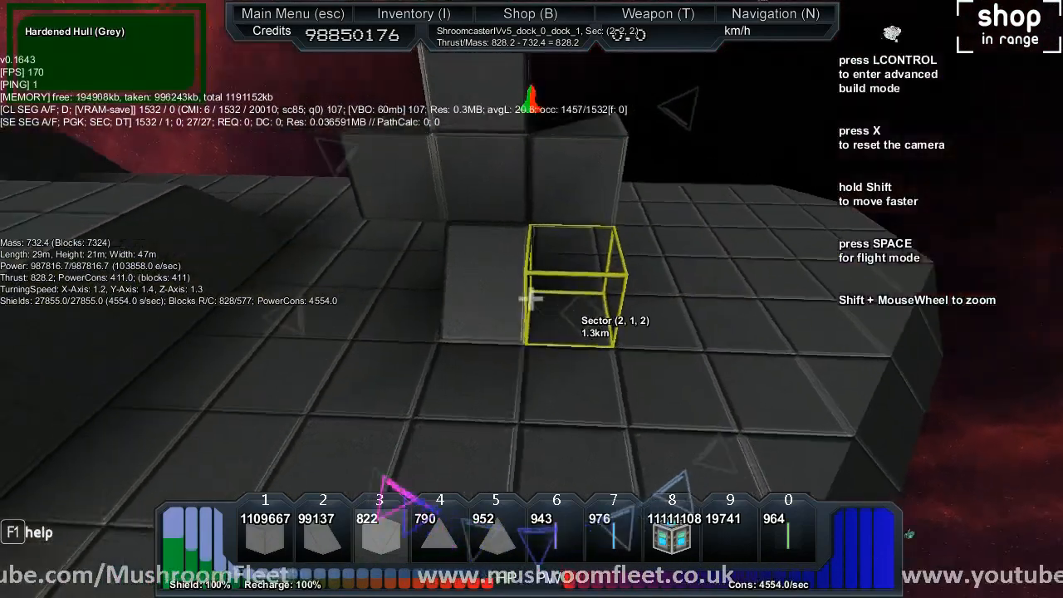
key(LCONTROL)
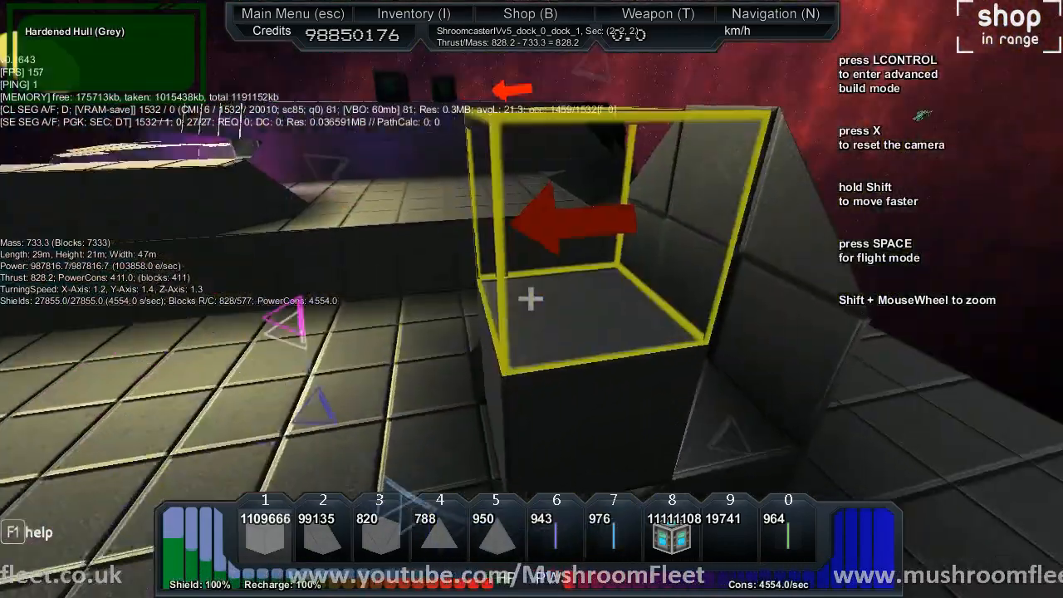
Copy the new hull piece in advanced build mode and start saving it as a template
key(lctrl)
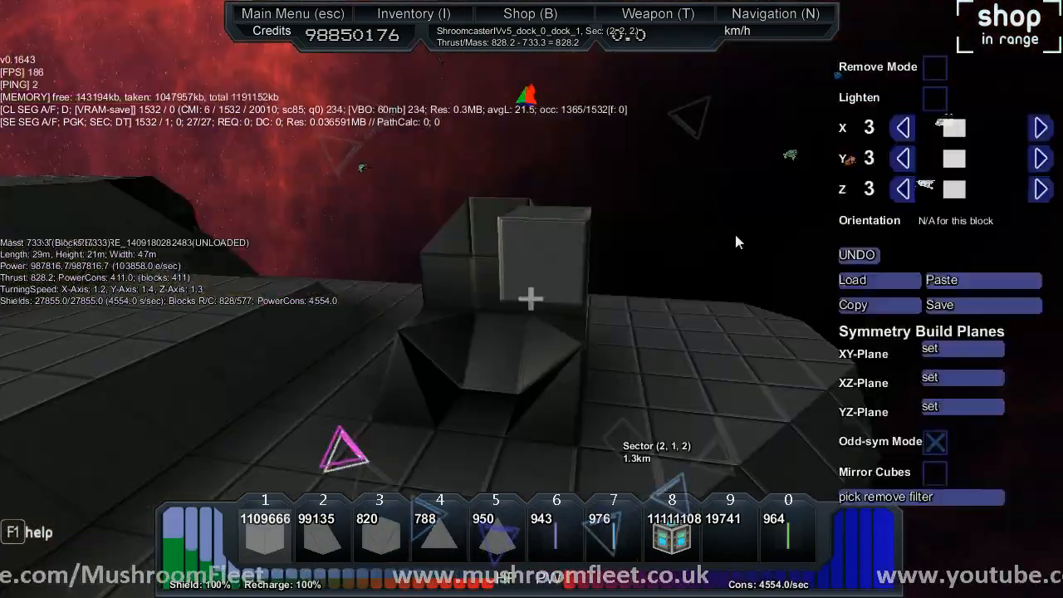
click(879, 306)
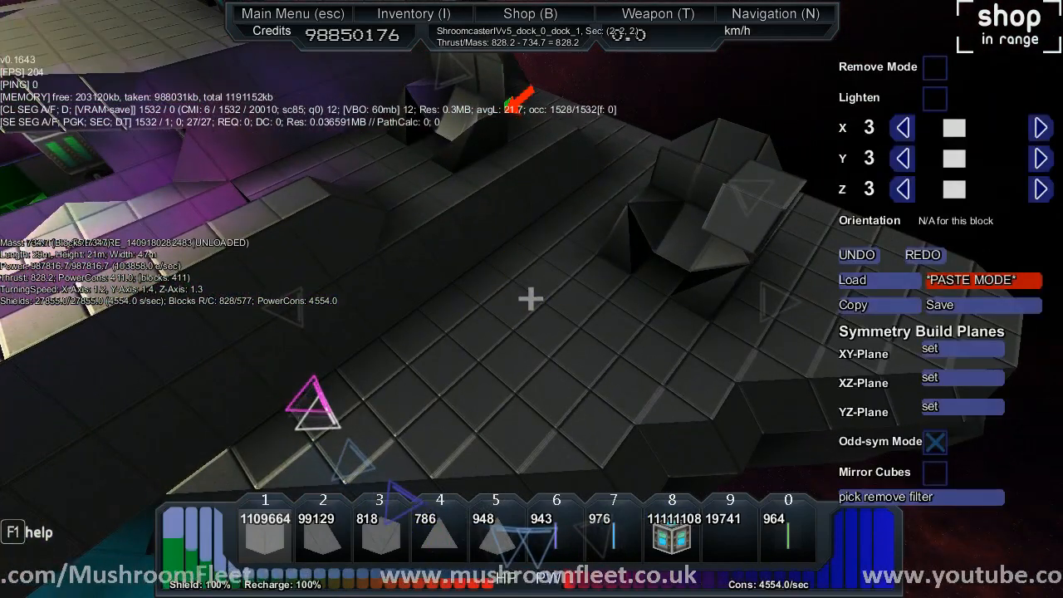
click(972, 279)
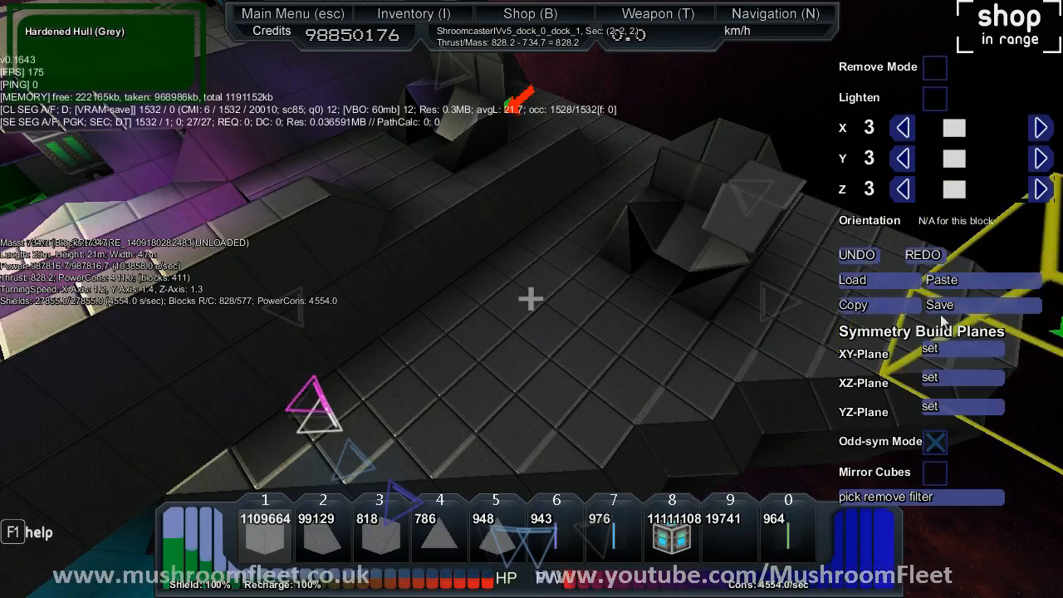
Name the template 'awesomechair-fwd', fixing the '-for' typo, and save it
click(941, 306)
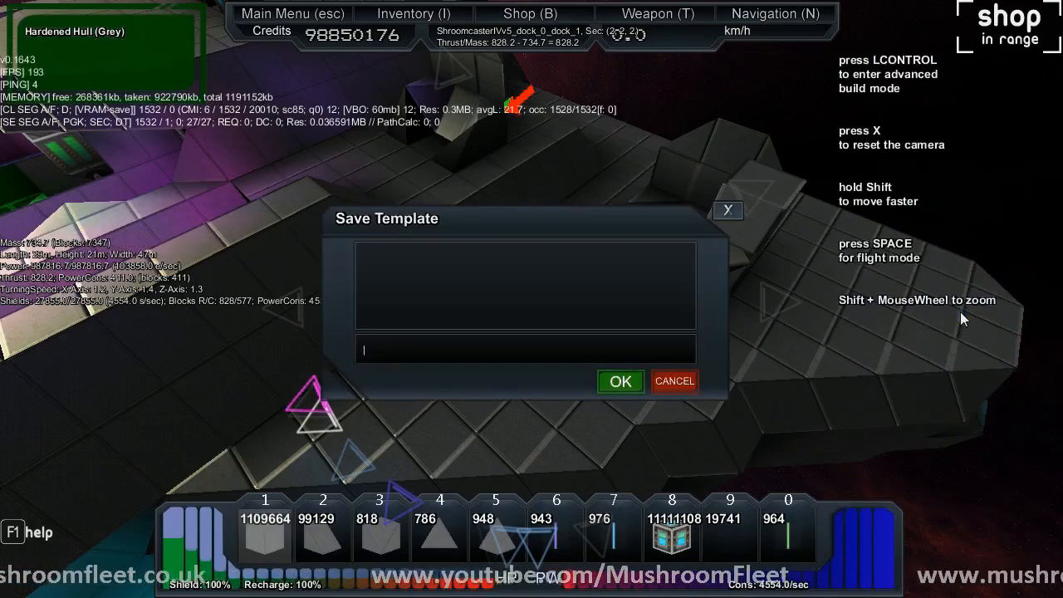
text(awesome)
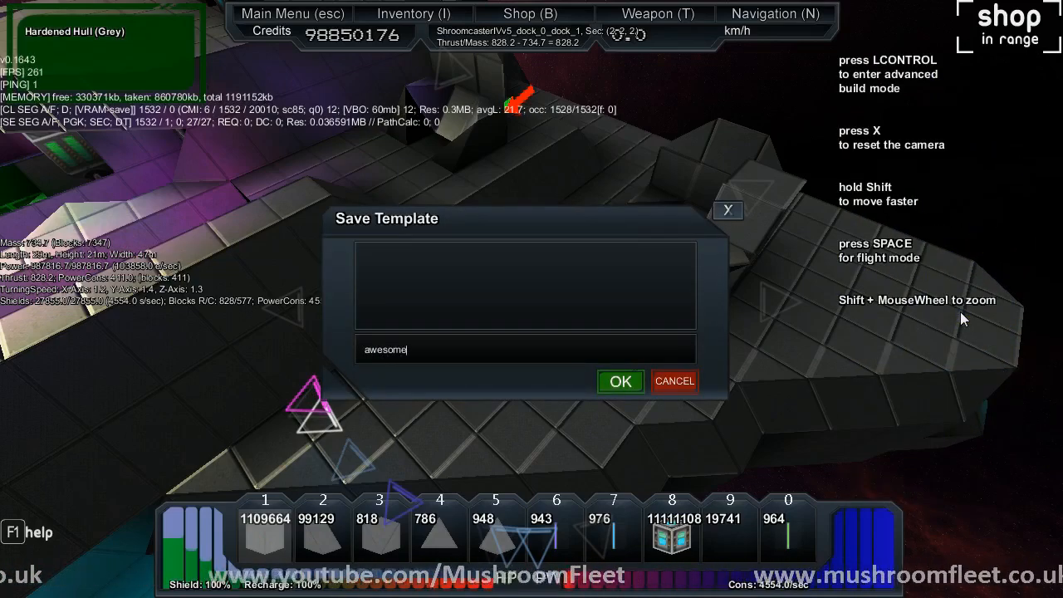
text(chair)
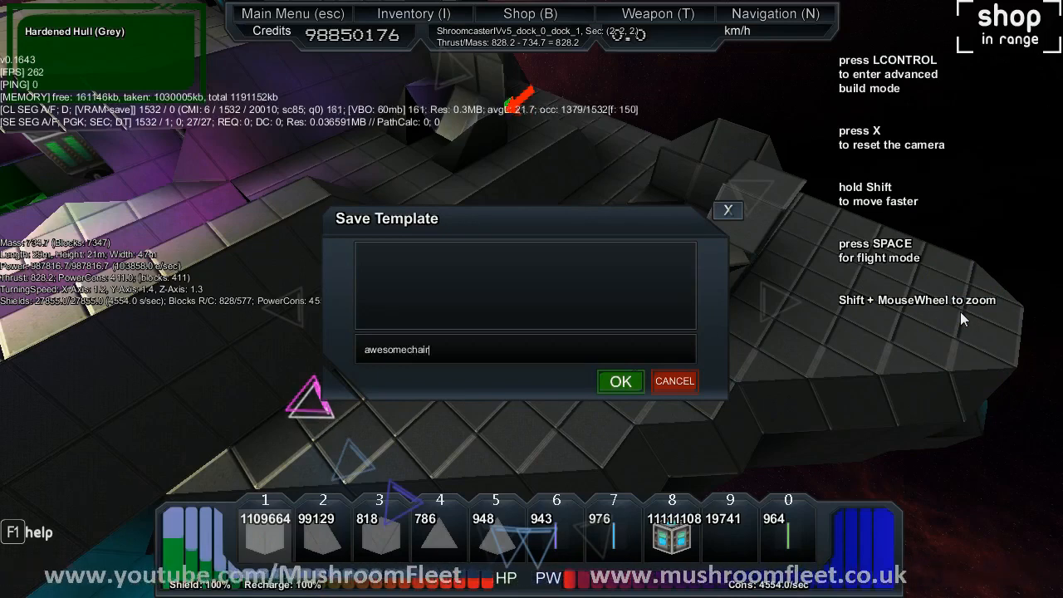
text(-for)
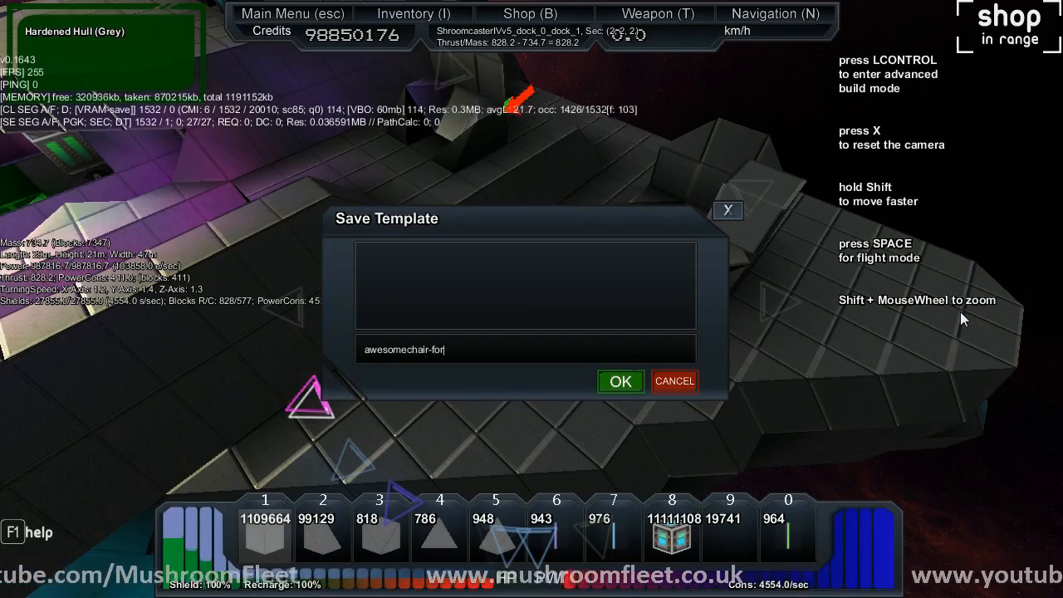
key(Backspace)
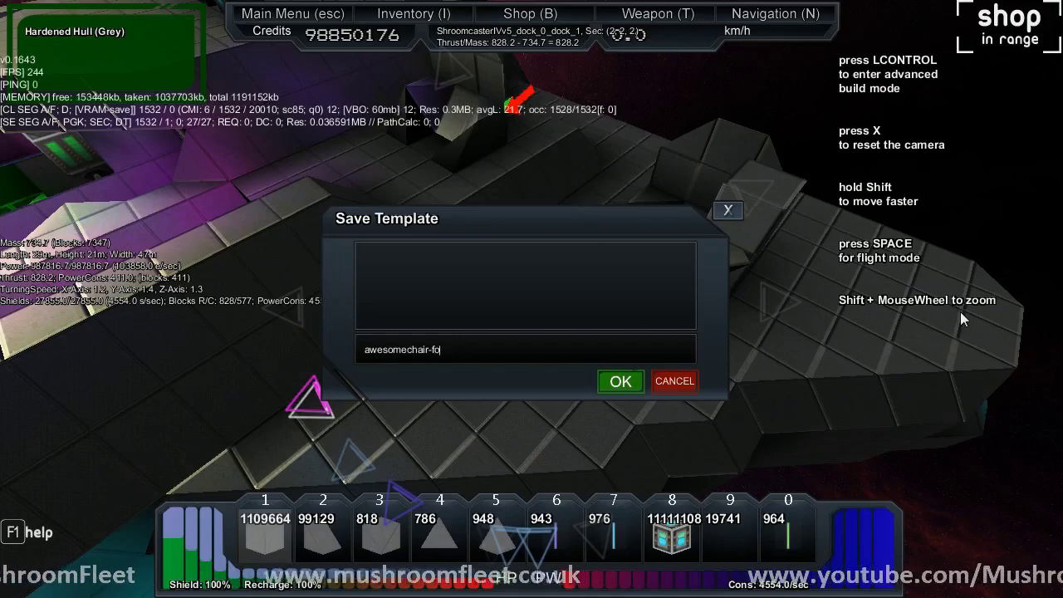
text(wd)
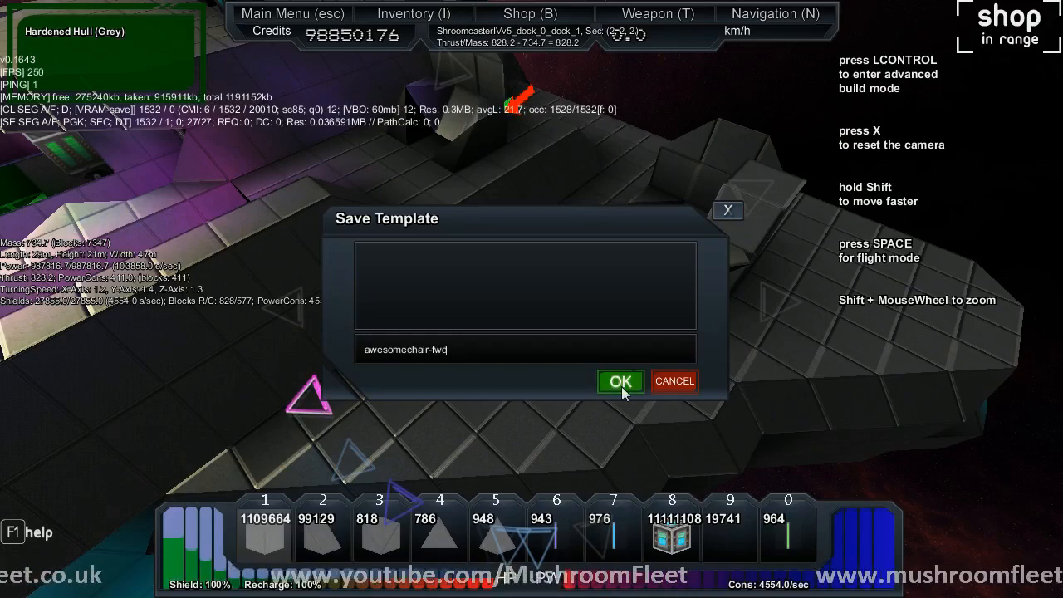
click(621, 381)
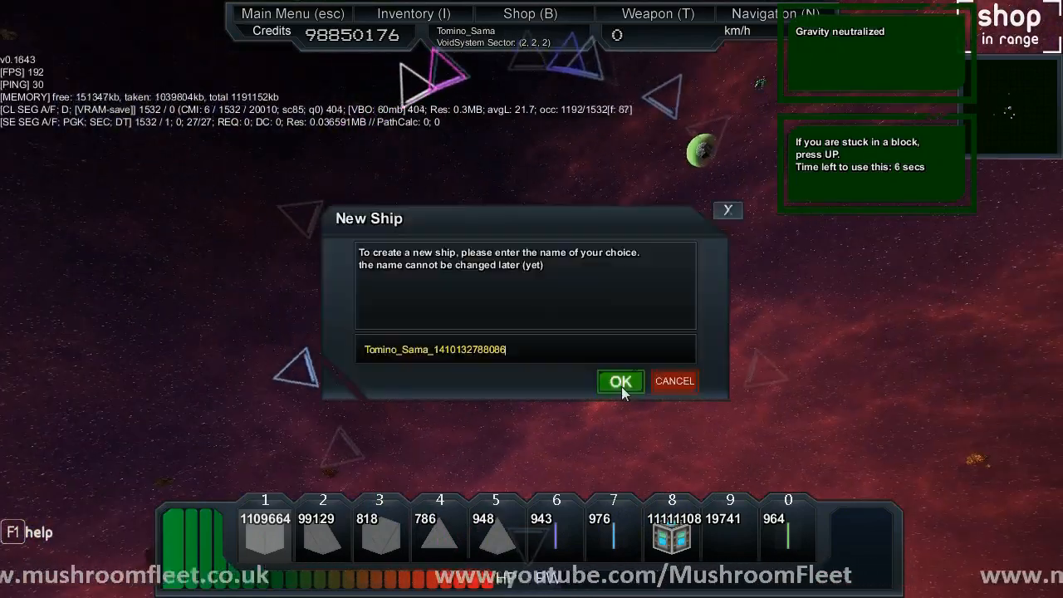
Create the new ship keeping its suggested default name
click(622, 380)
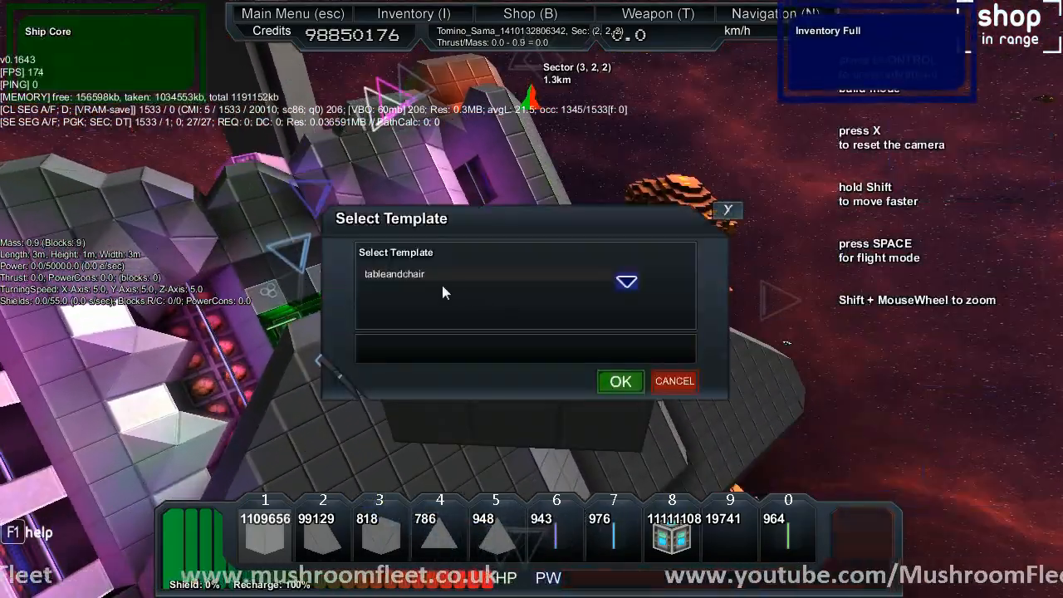
Choose the 'tableandchair' template from the saved list and load it
click(624, 282)
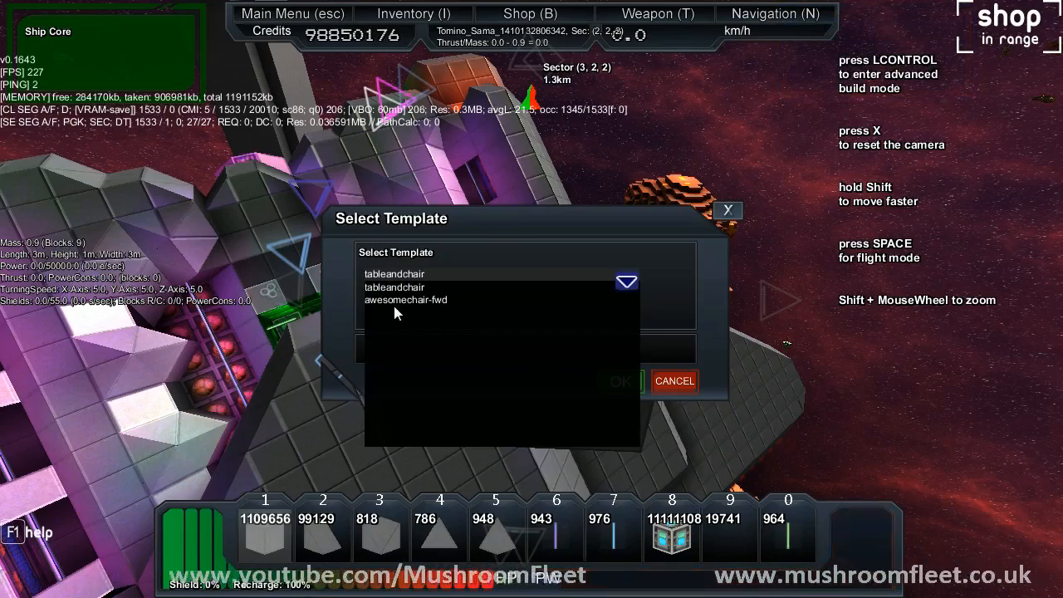
click(396, 273)
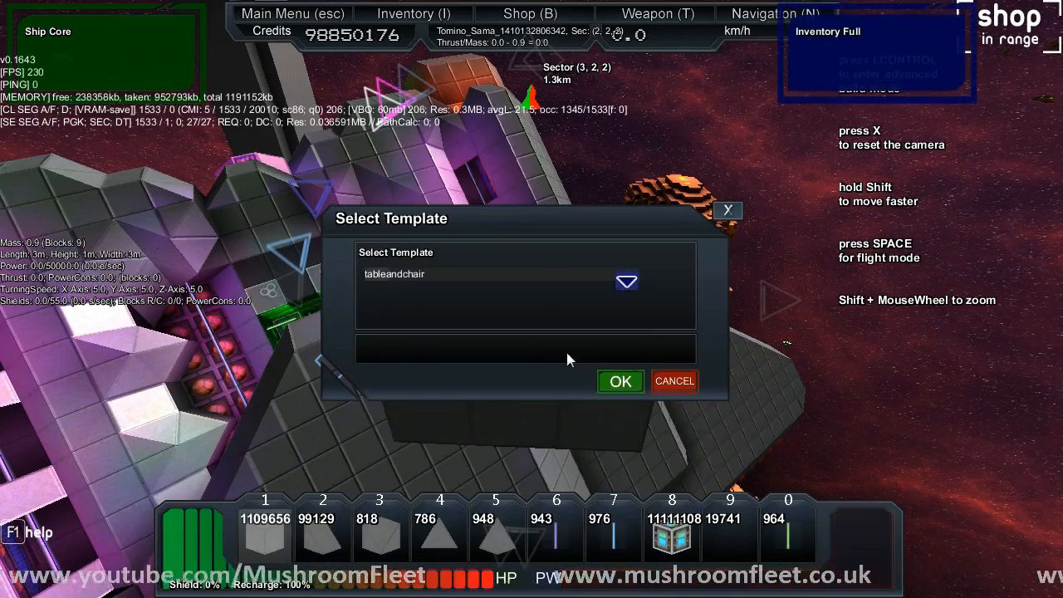
click(620, 381)
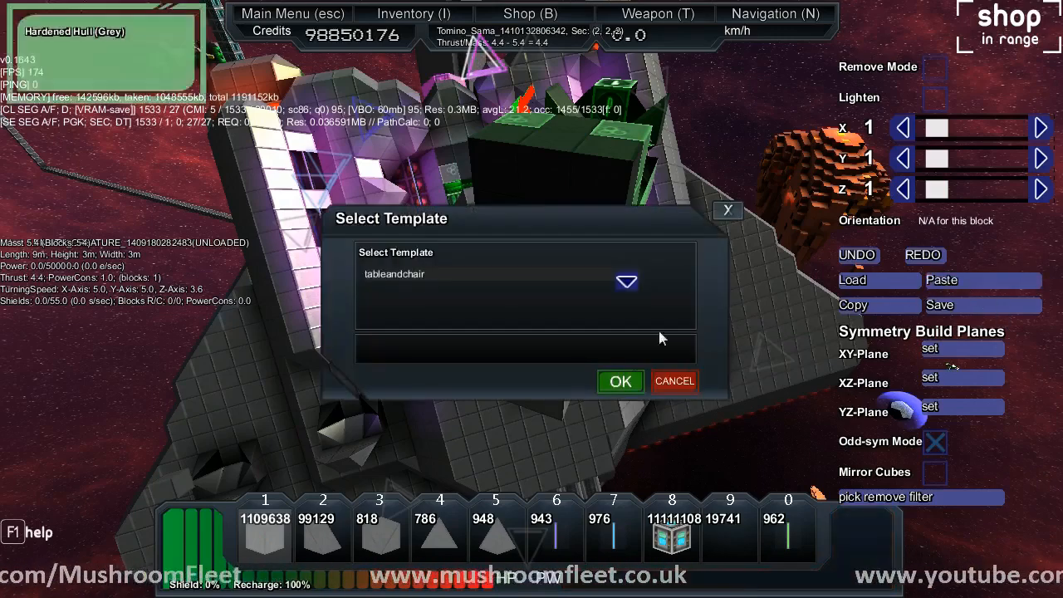
Choose the 'awesomechair-fwd' template from the saved list and load it
click(625, 281)
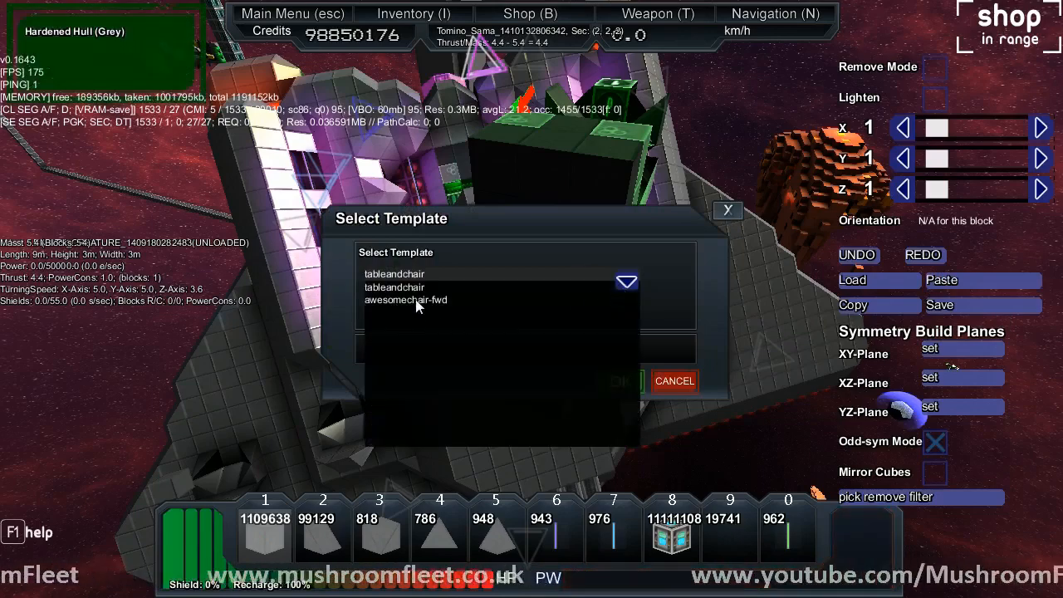
click(405, 299)
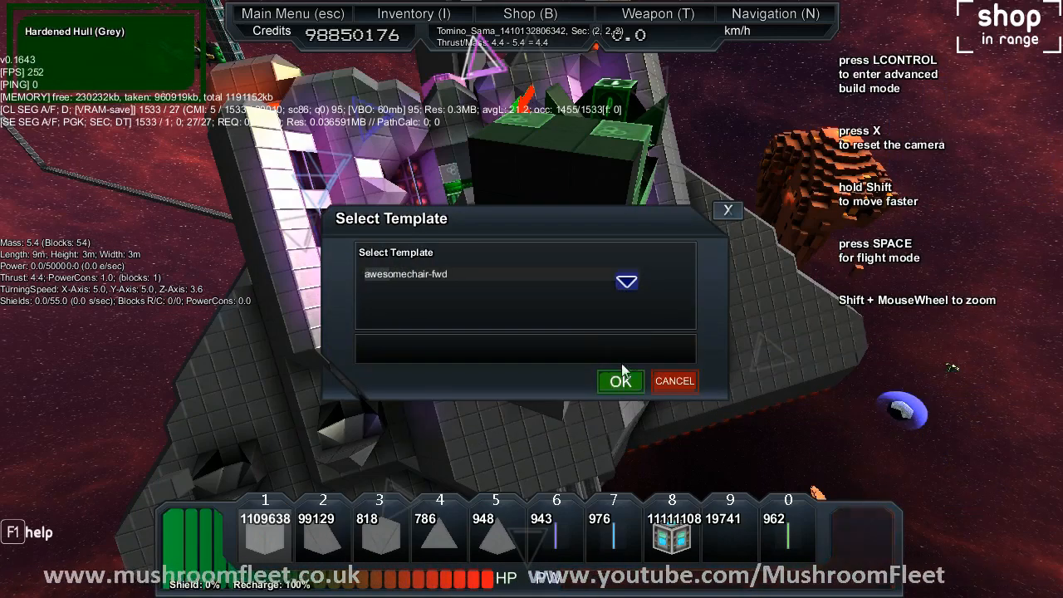
click(620, 380)
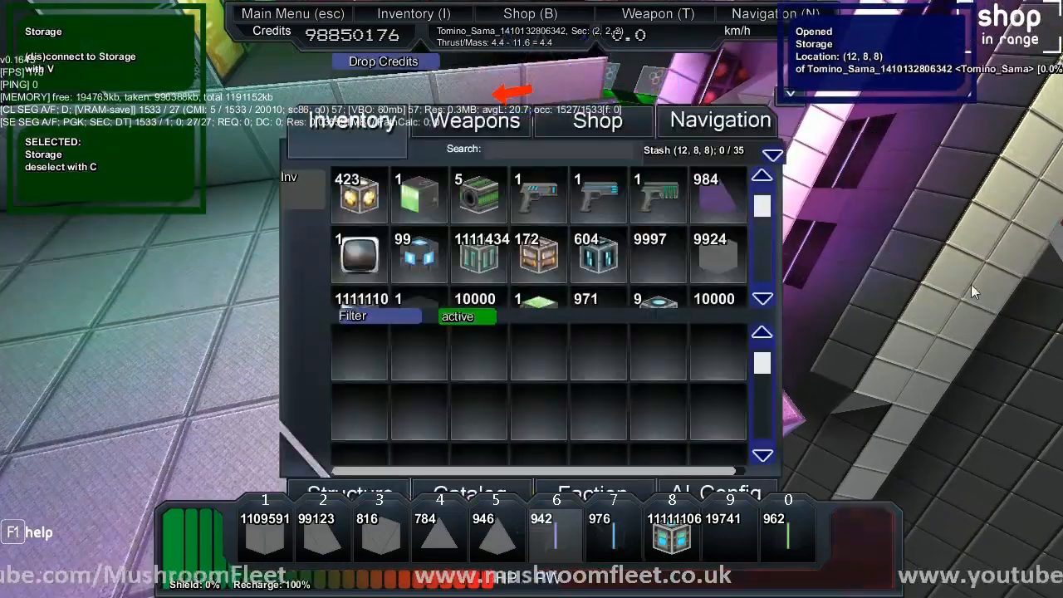
Toggle the storage filter off and on so it stays active, then go into its pull-filter settings
click(465, 316)
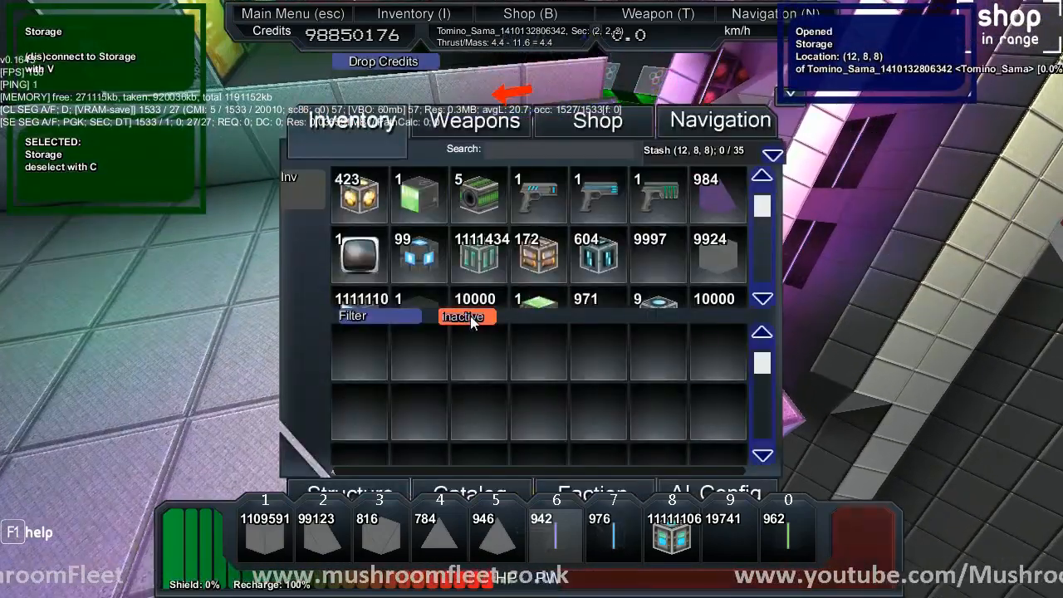
click(466, 315)
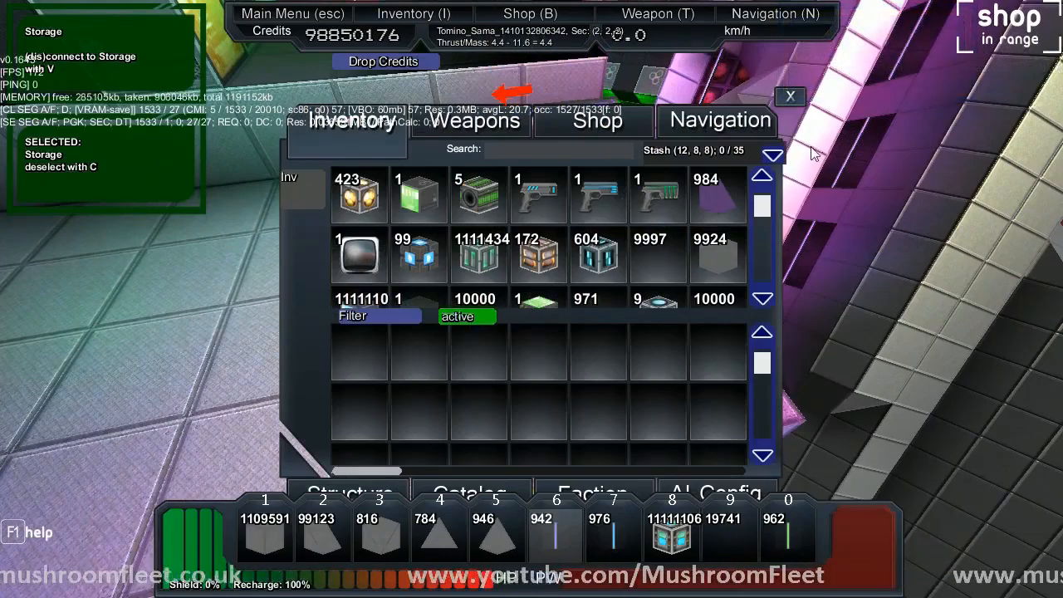
click(789, 96)
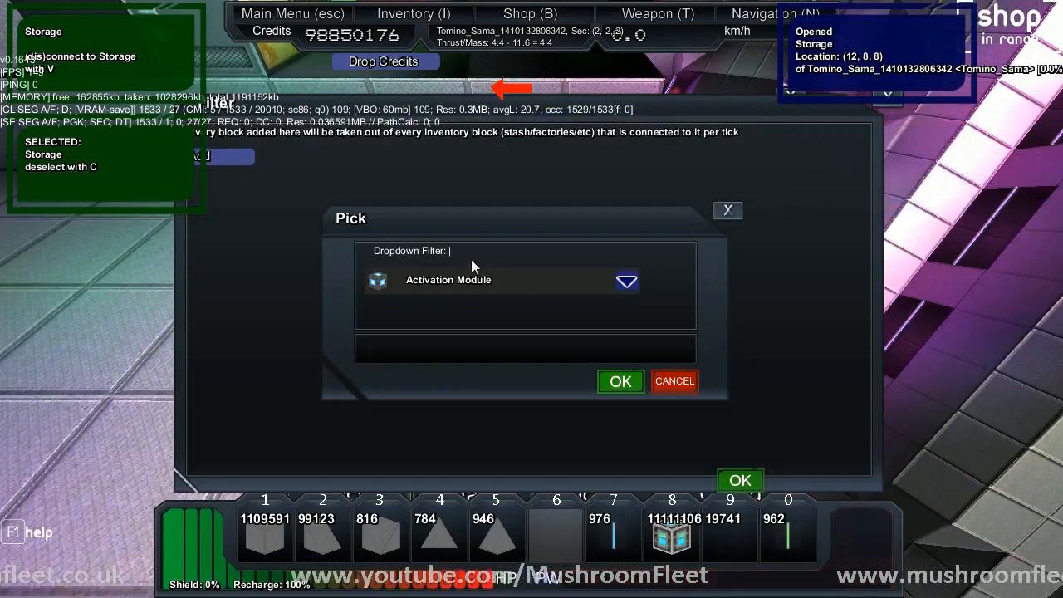
Add Purple Rod Light to the filter with a pull count of 10 per tick
text(purple rod)
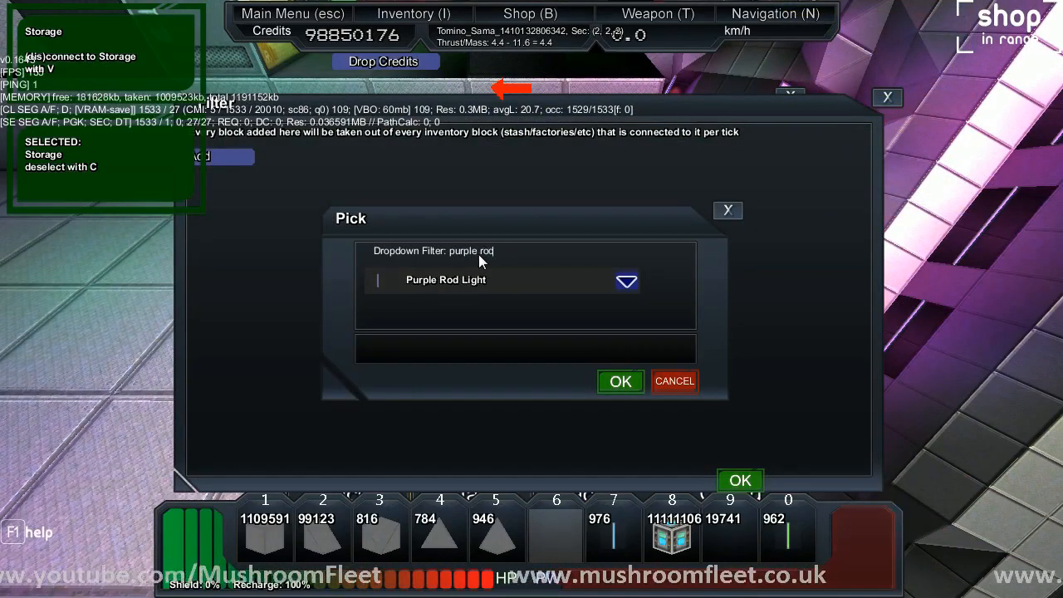
click(619, 381)
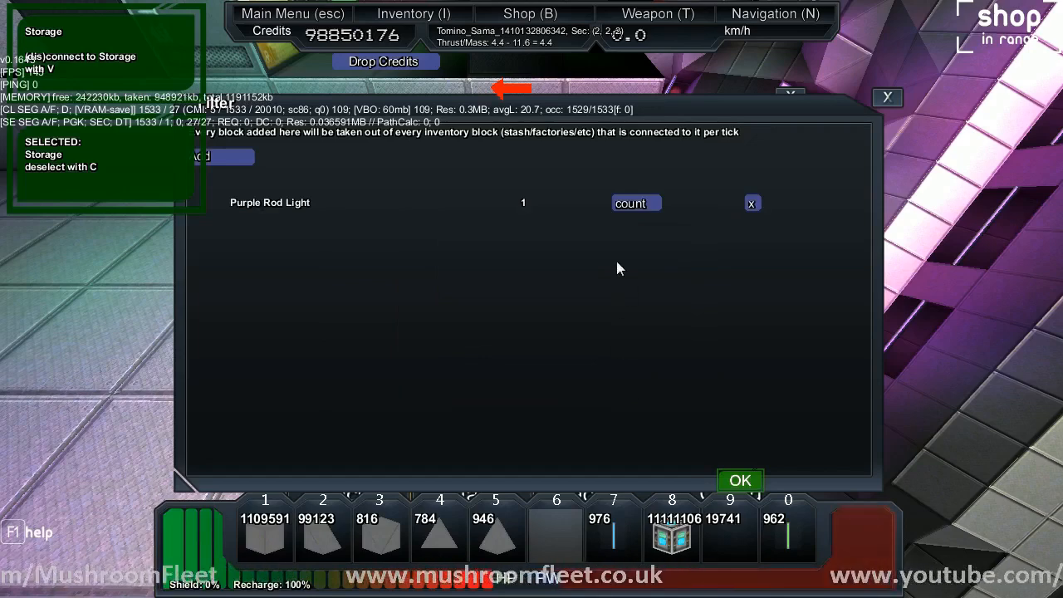
click(636, 203)
text(10)
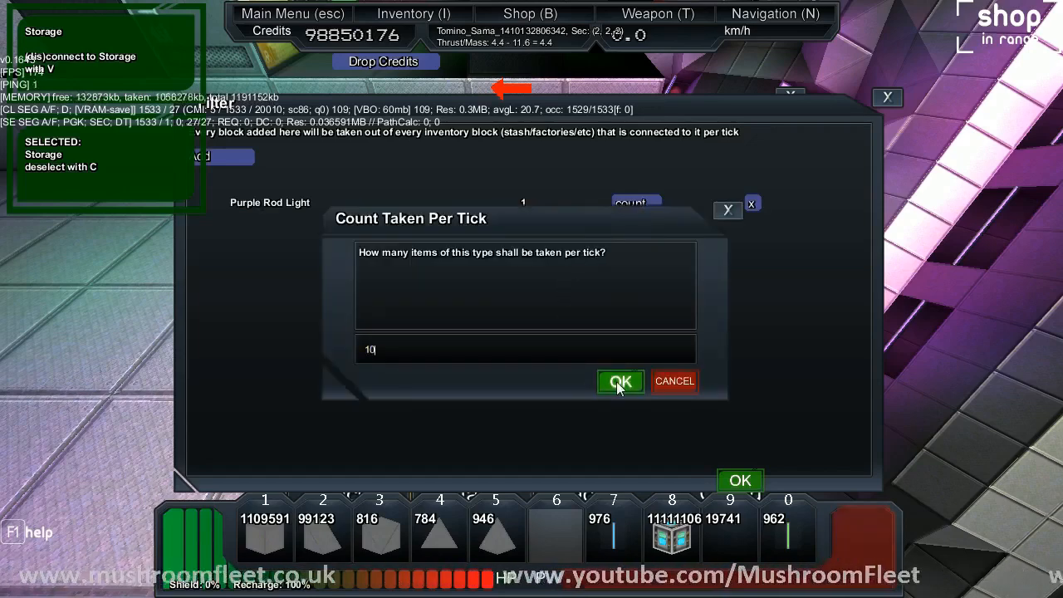
click(620, 381)
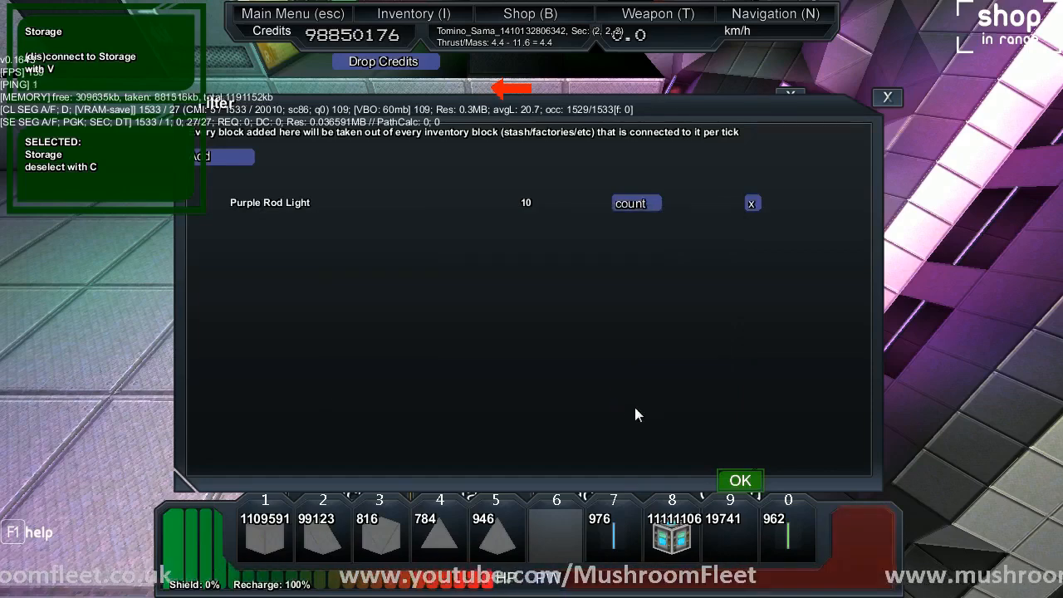
Apply the storage filter so a new stack of 62 pulled items appears in the stash
click(738, 478)
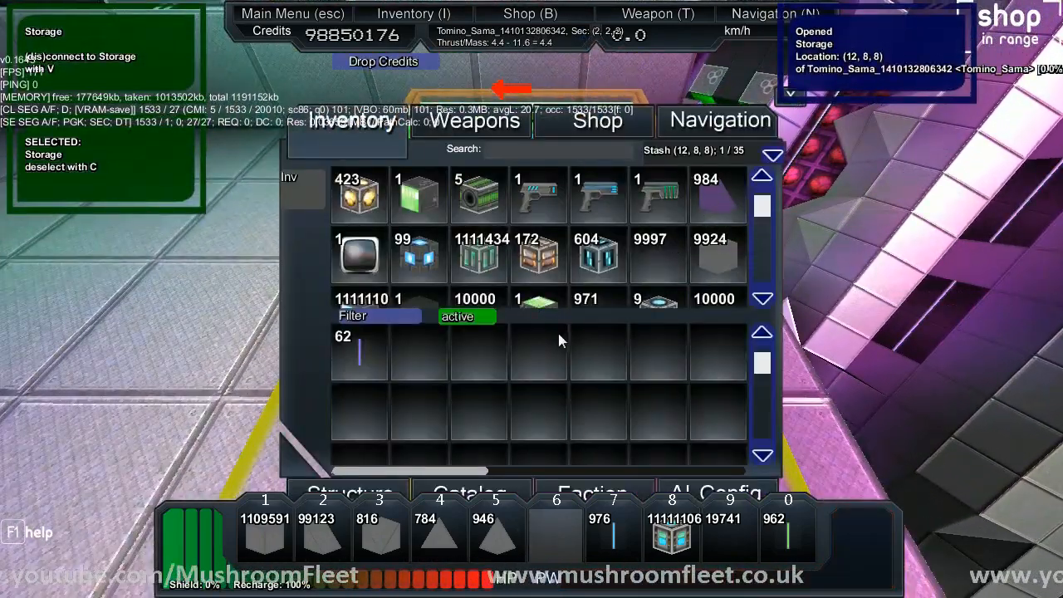
click(465, 316)
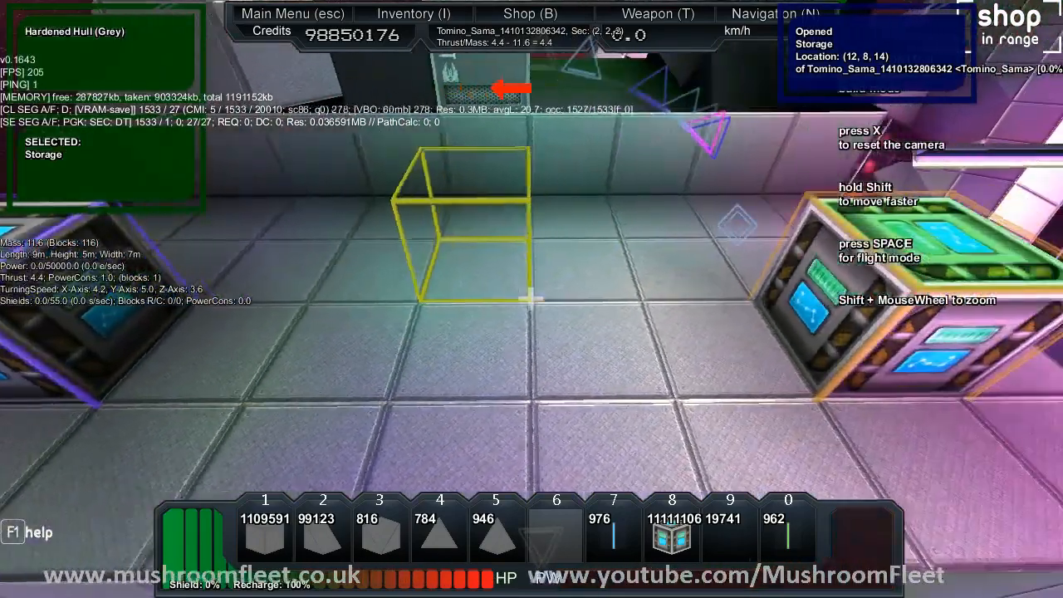
Search the item picker for 'green', then back out without adding it to the filter
click(406, 13)
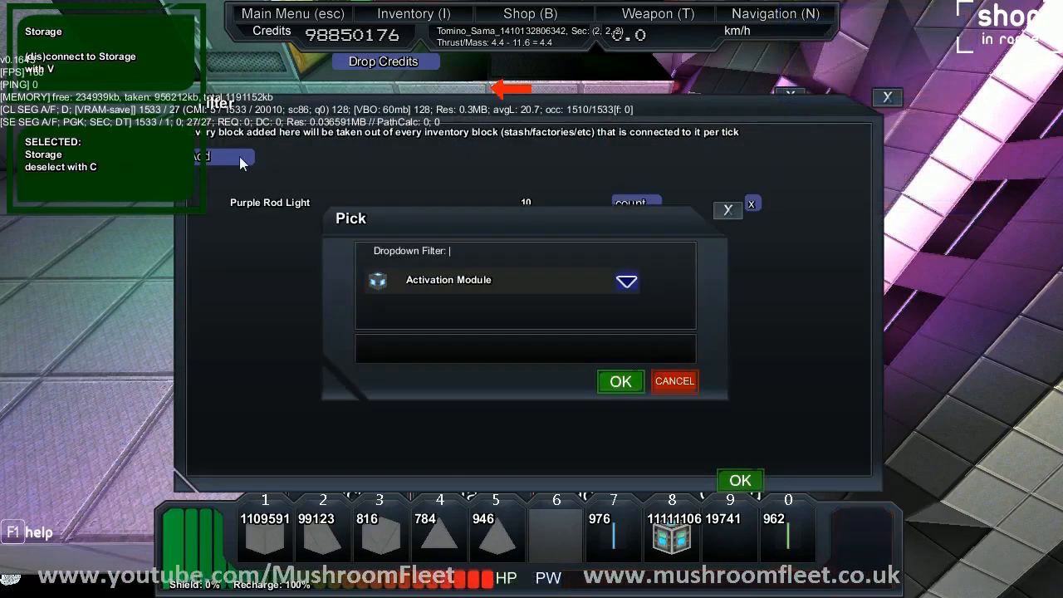
text(green)
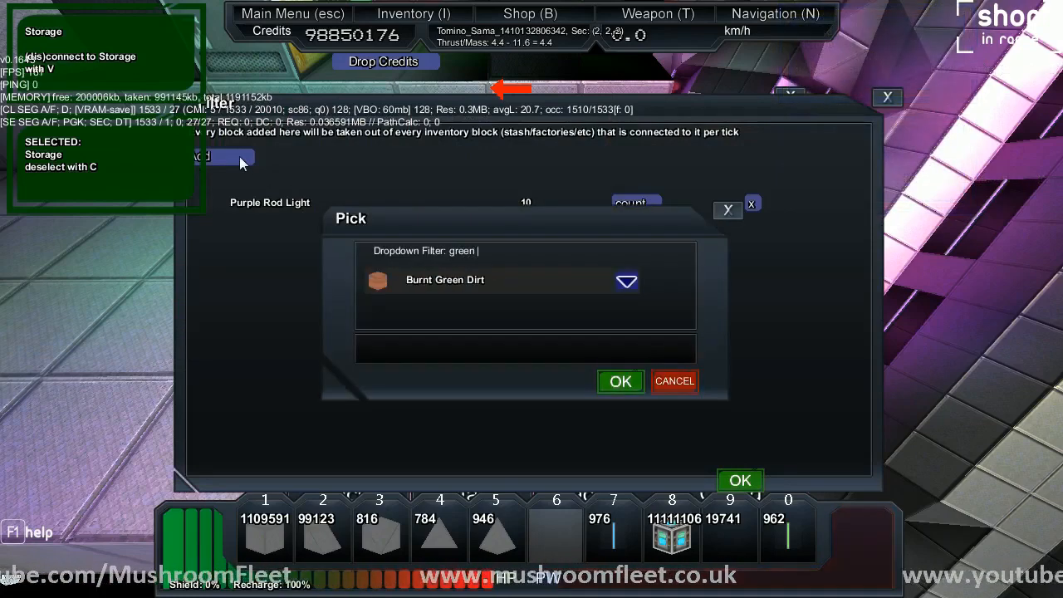
click(620, 381)
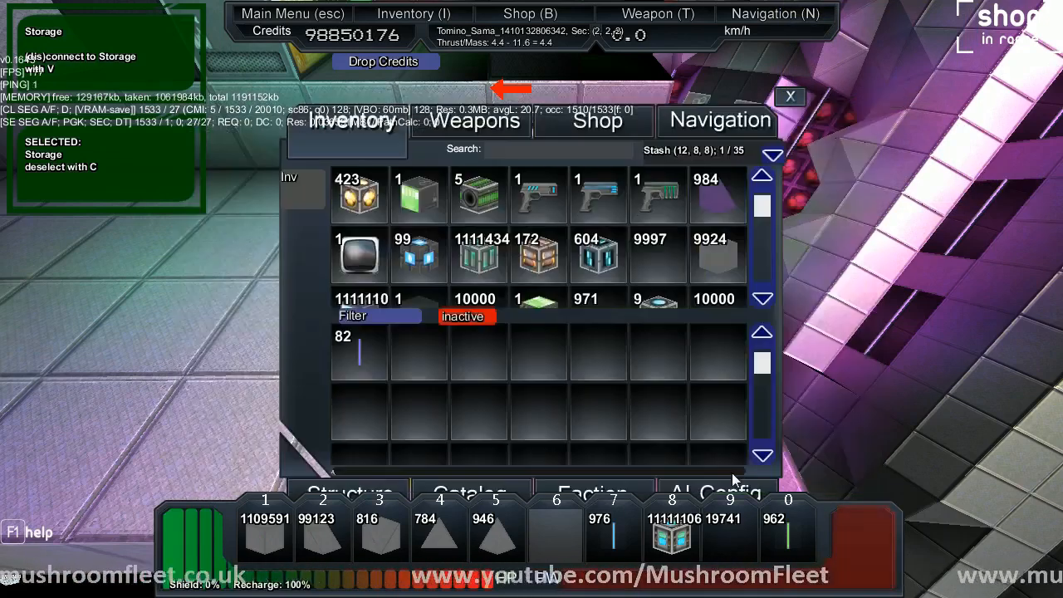
mouse_move(712, 149)
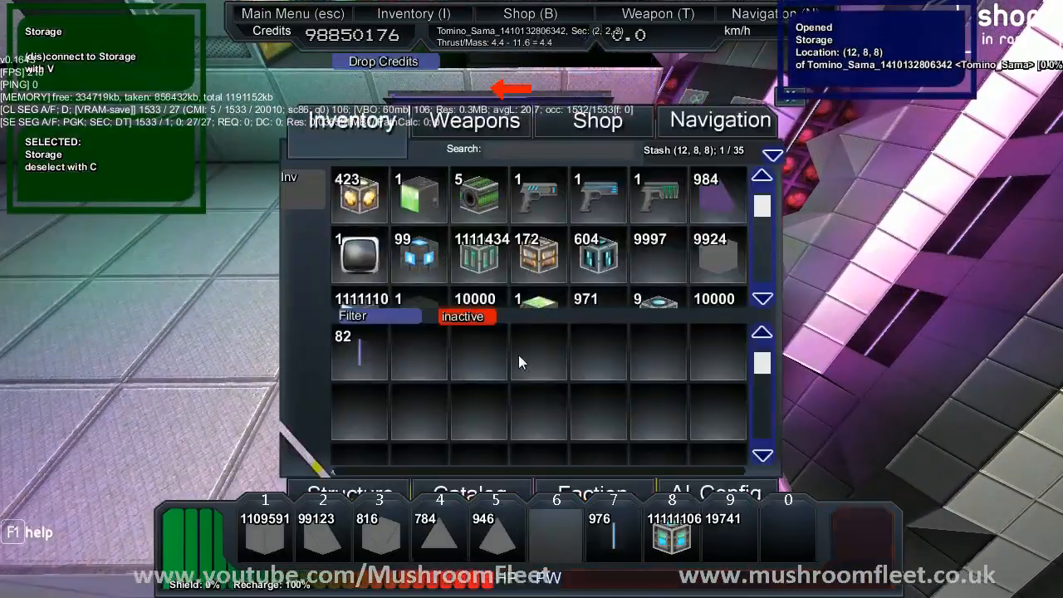
click(465, 316)
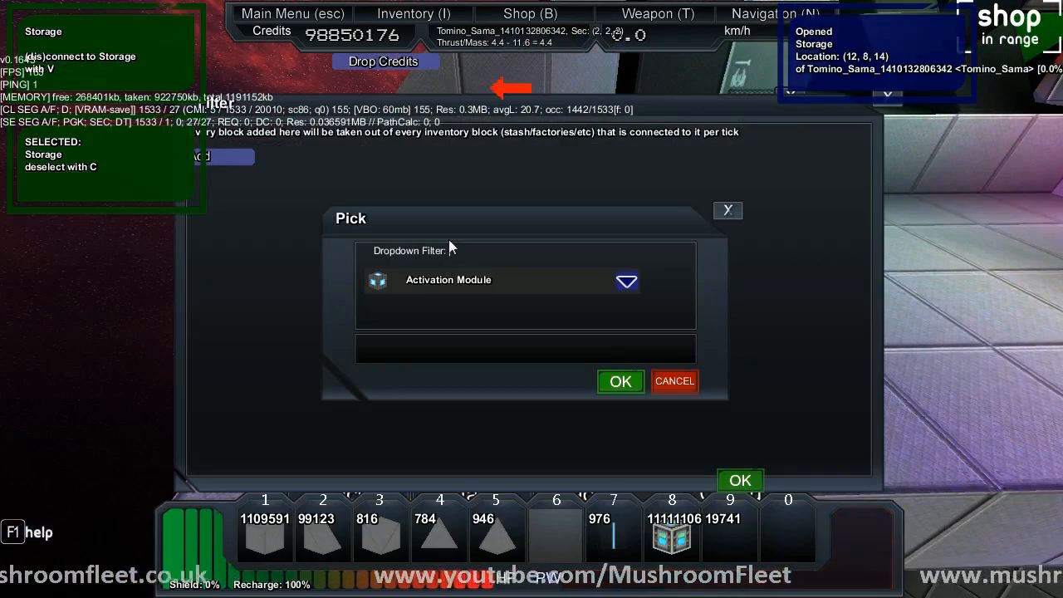
Add Purple Rod Light as the filtered item and check the other storage's pulled stacks
text(Purple rod)
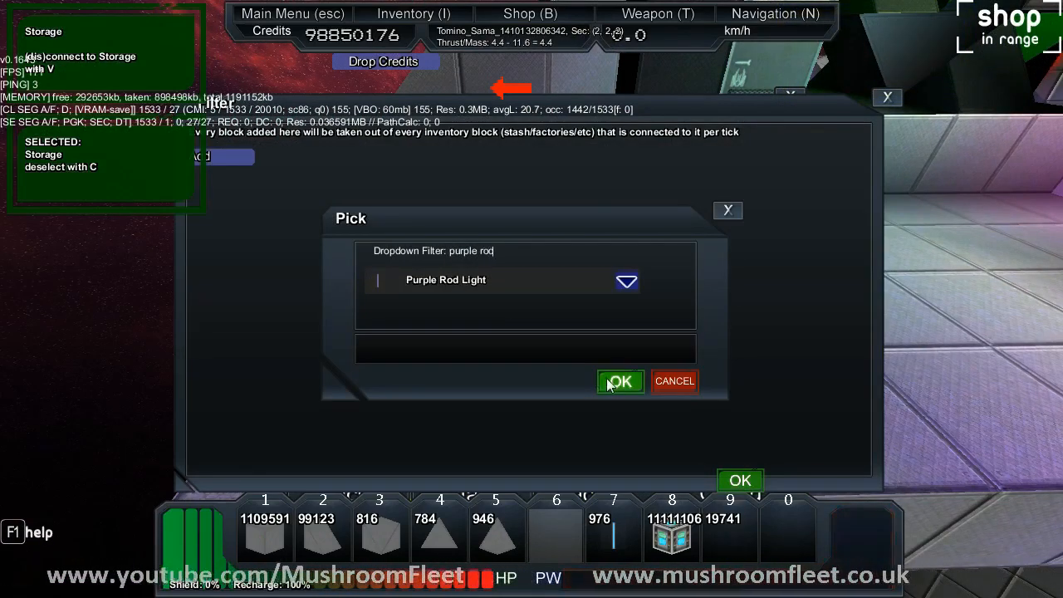
click(620, 381)
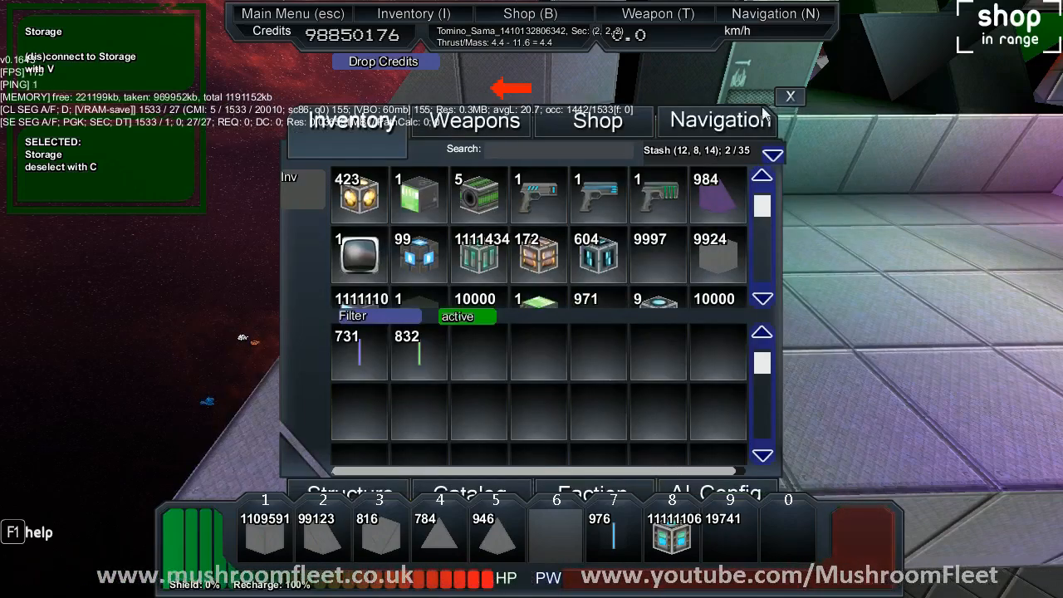
click(791, 97)
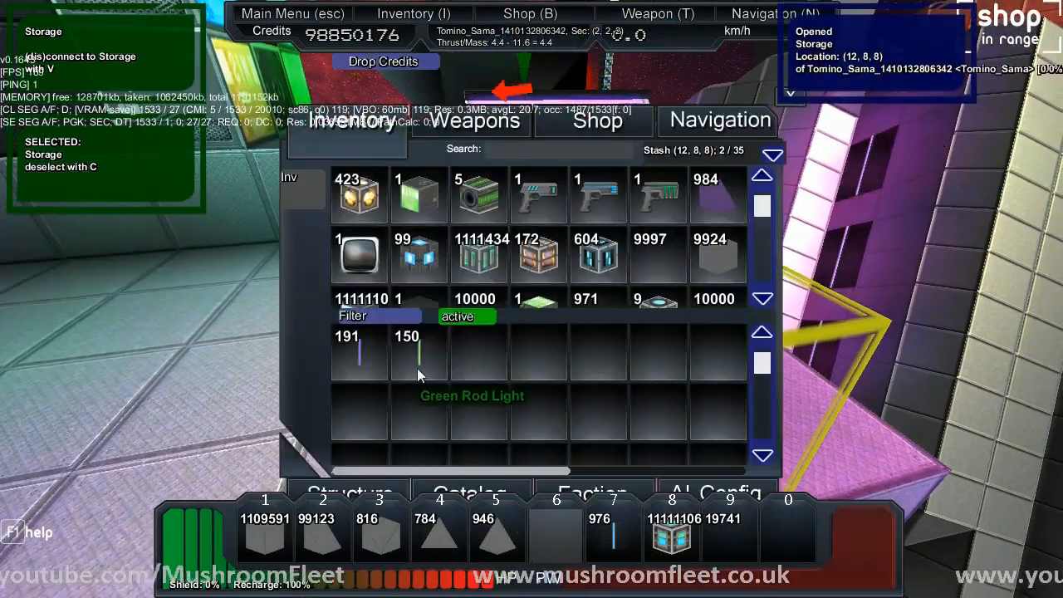
mouse_move(373, 355)
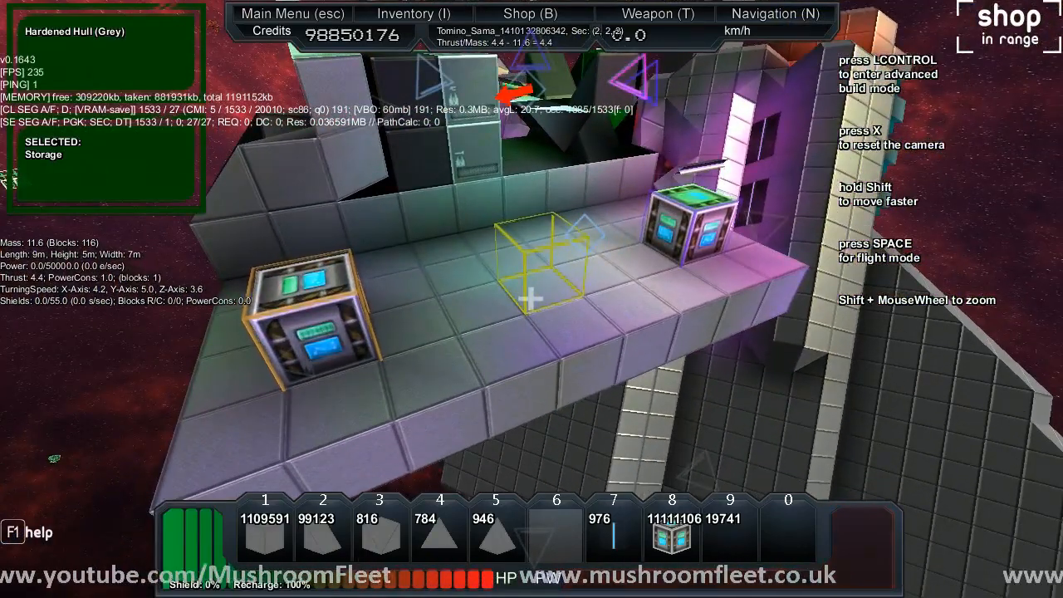
Place a storage block on the deck and link it to the other storage
click(409, 14)
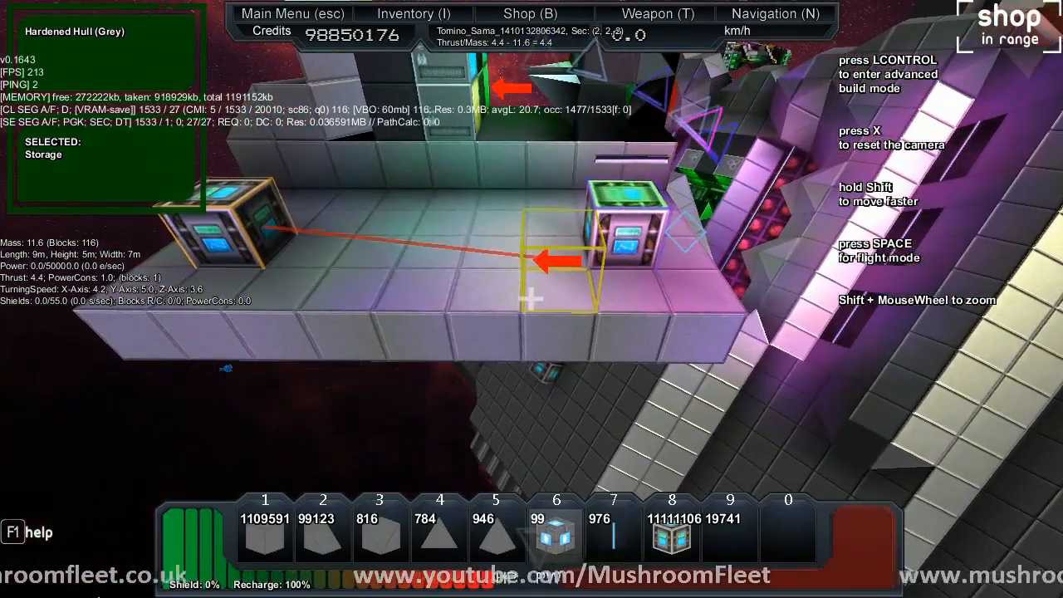
click(540, 282)
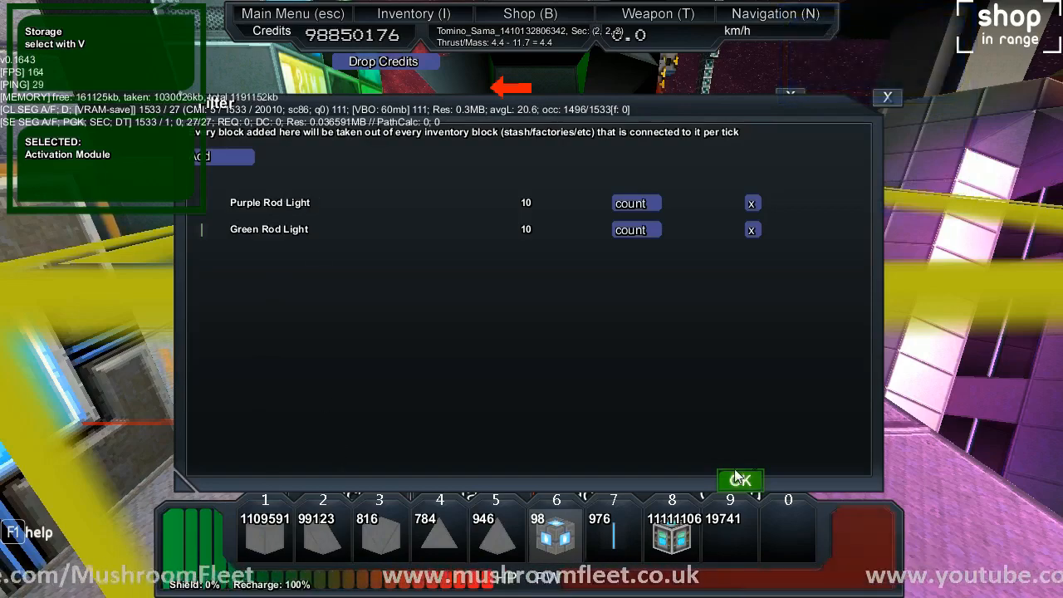
Set Purple Rod Light to 20 per tick and bring up the item picker for another entry
click(741, 478)
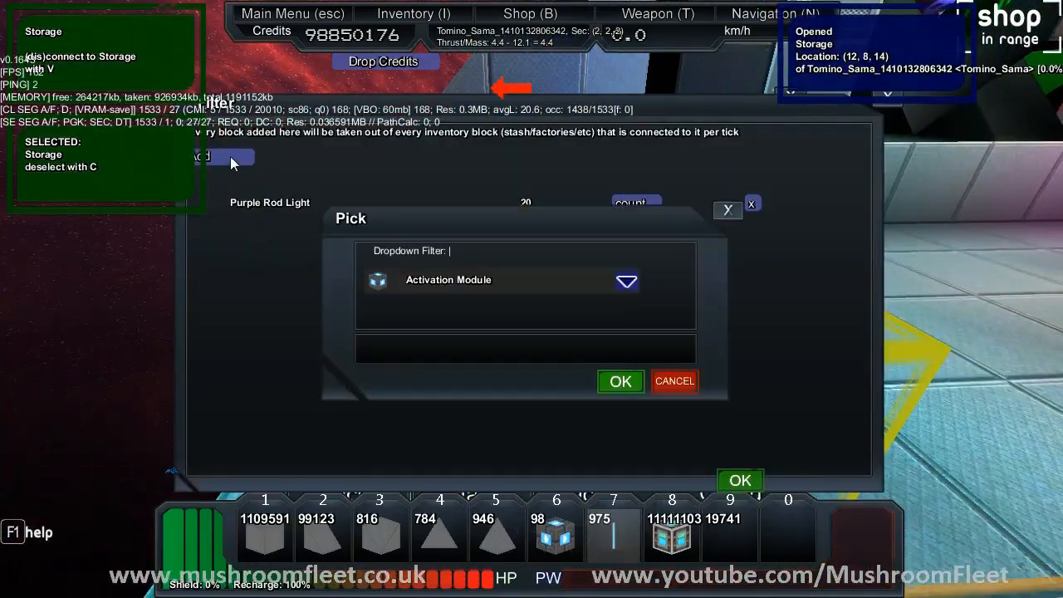
mouse_move(538, 265)
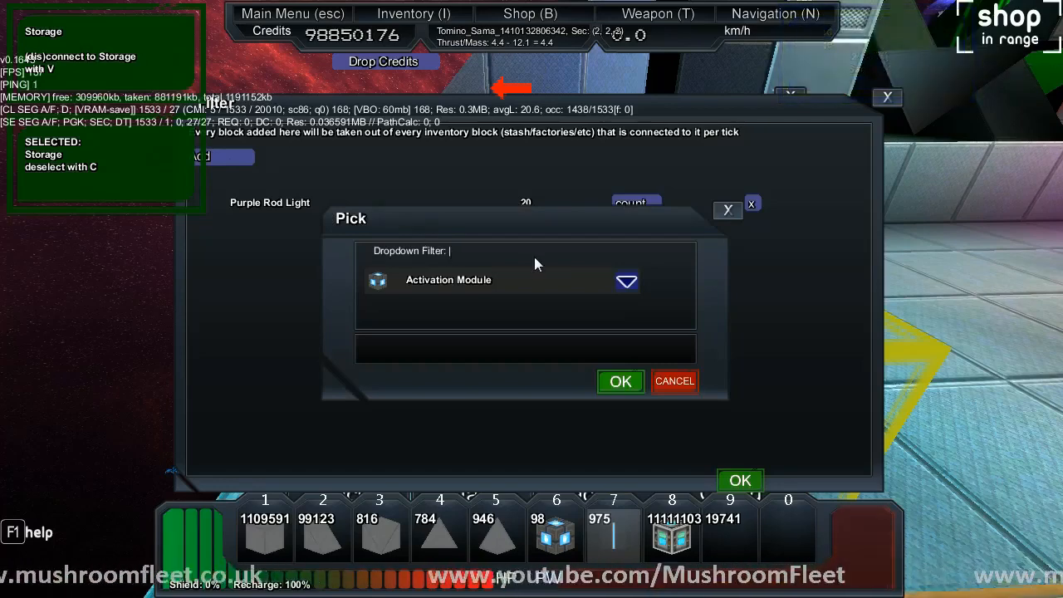
Add Blue Hull to the filter pulling 300 per tick alongside Purple Rod Light at 20
text(blue)
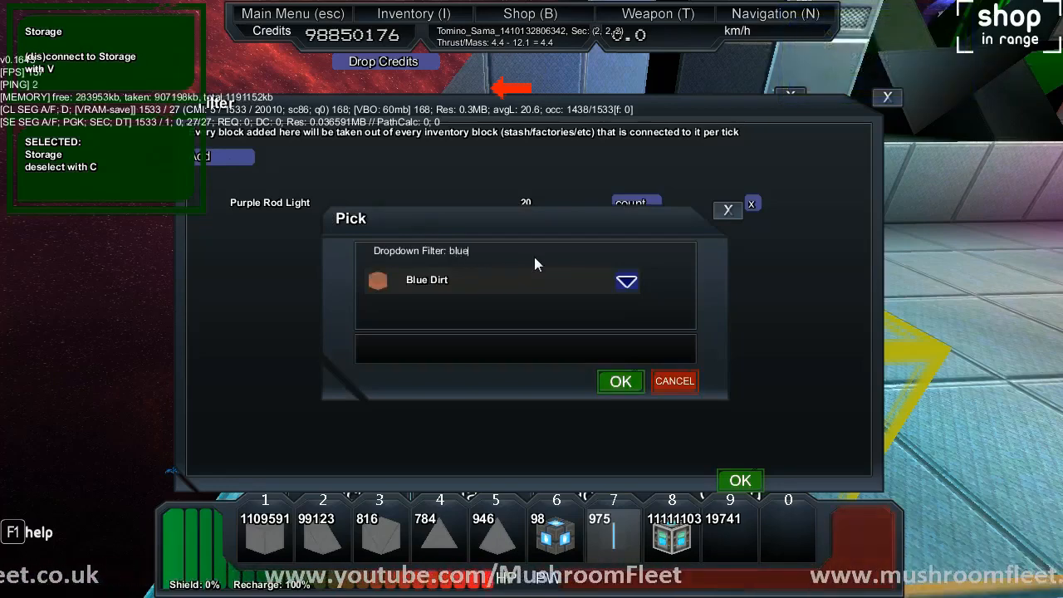
text(hull)
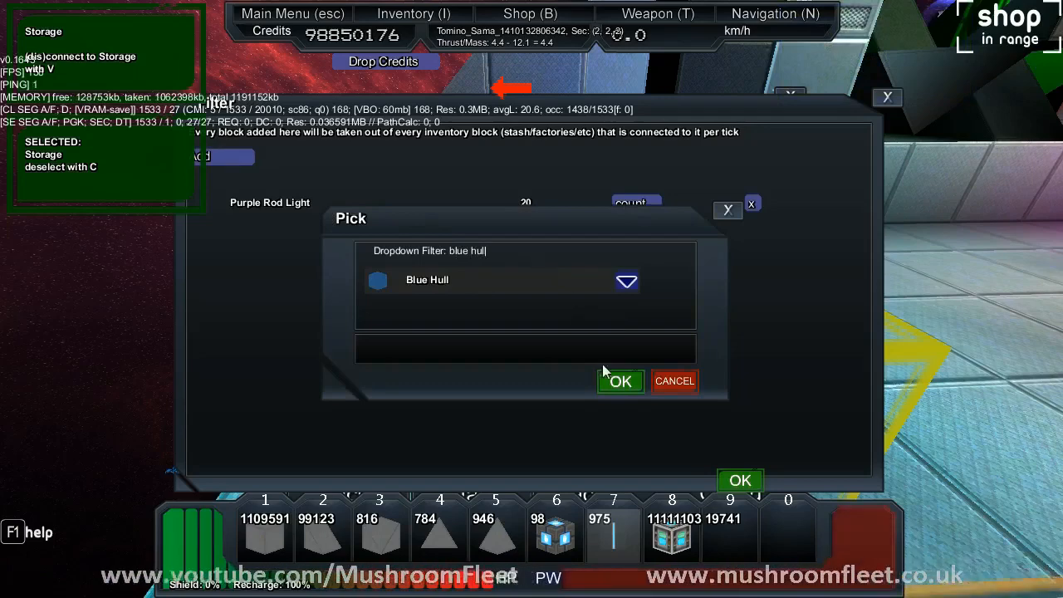
click(620, 381)
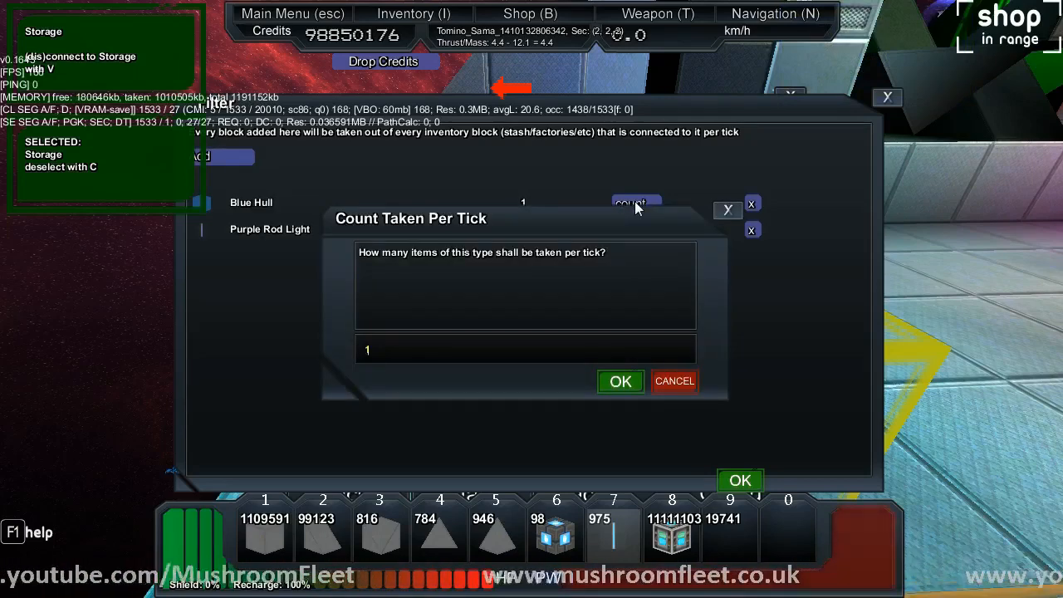
click(620, 381)
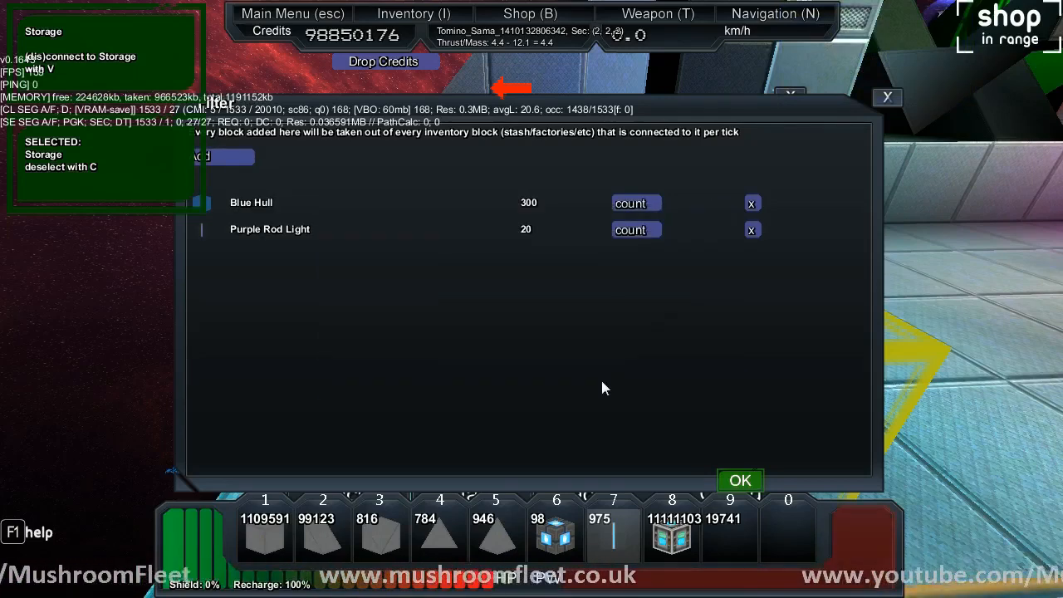